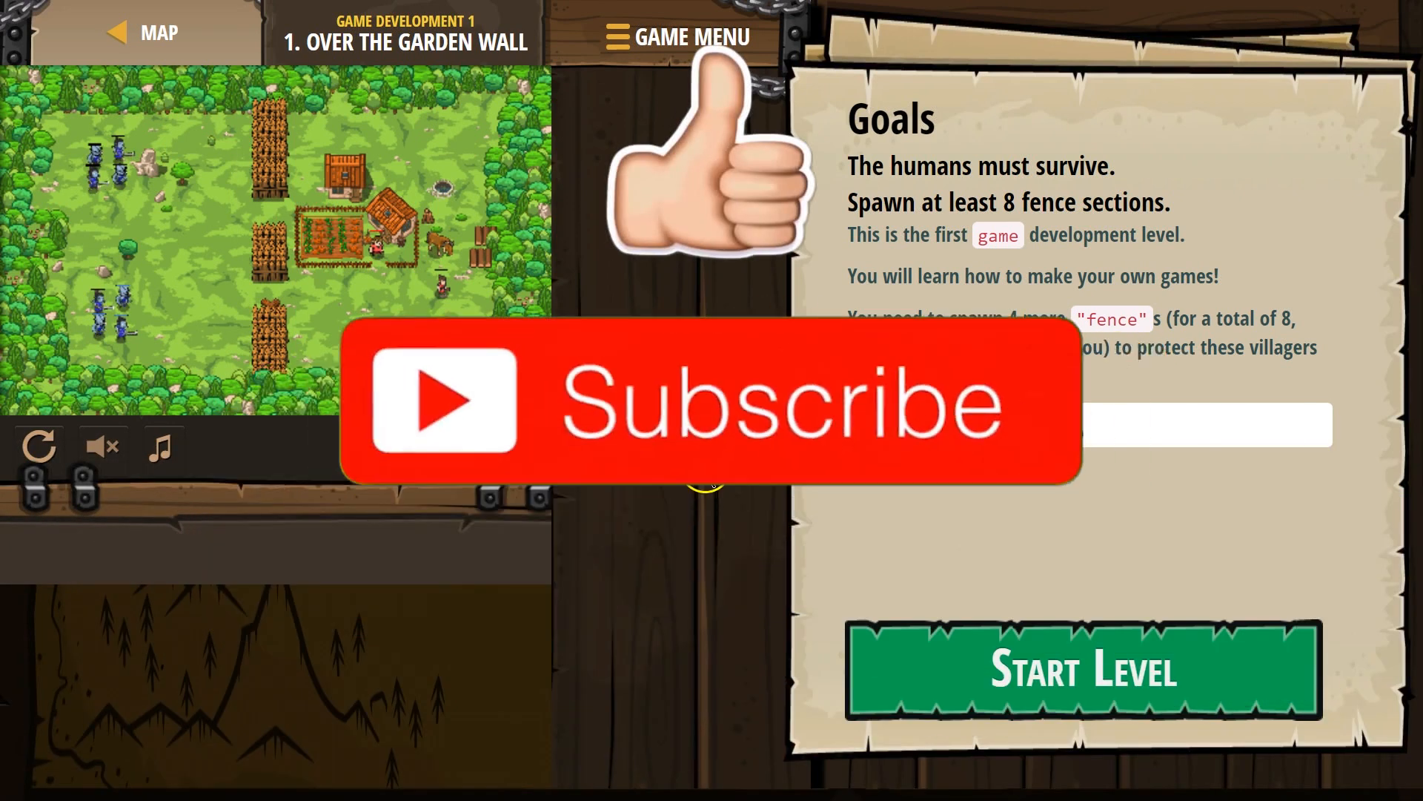
# Check map coordinates, then start 'Over the Garden Wall' to reveal the spawnXY starter code.
pyautogui.click(703, 404)
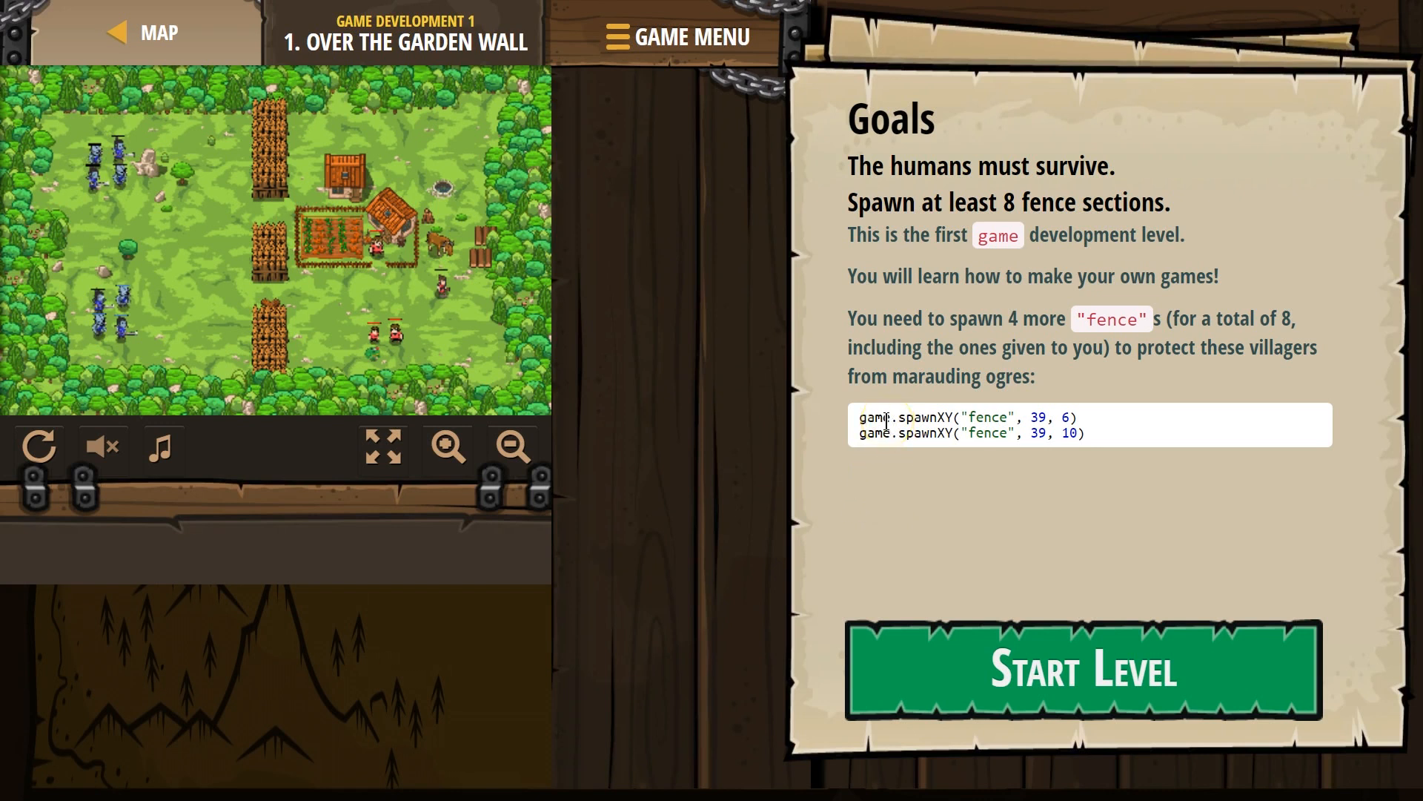
pyautogui.click(915, 417)
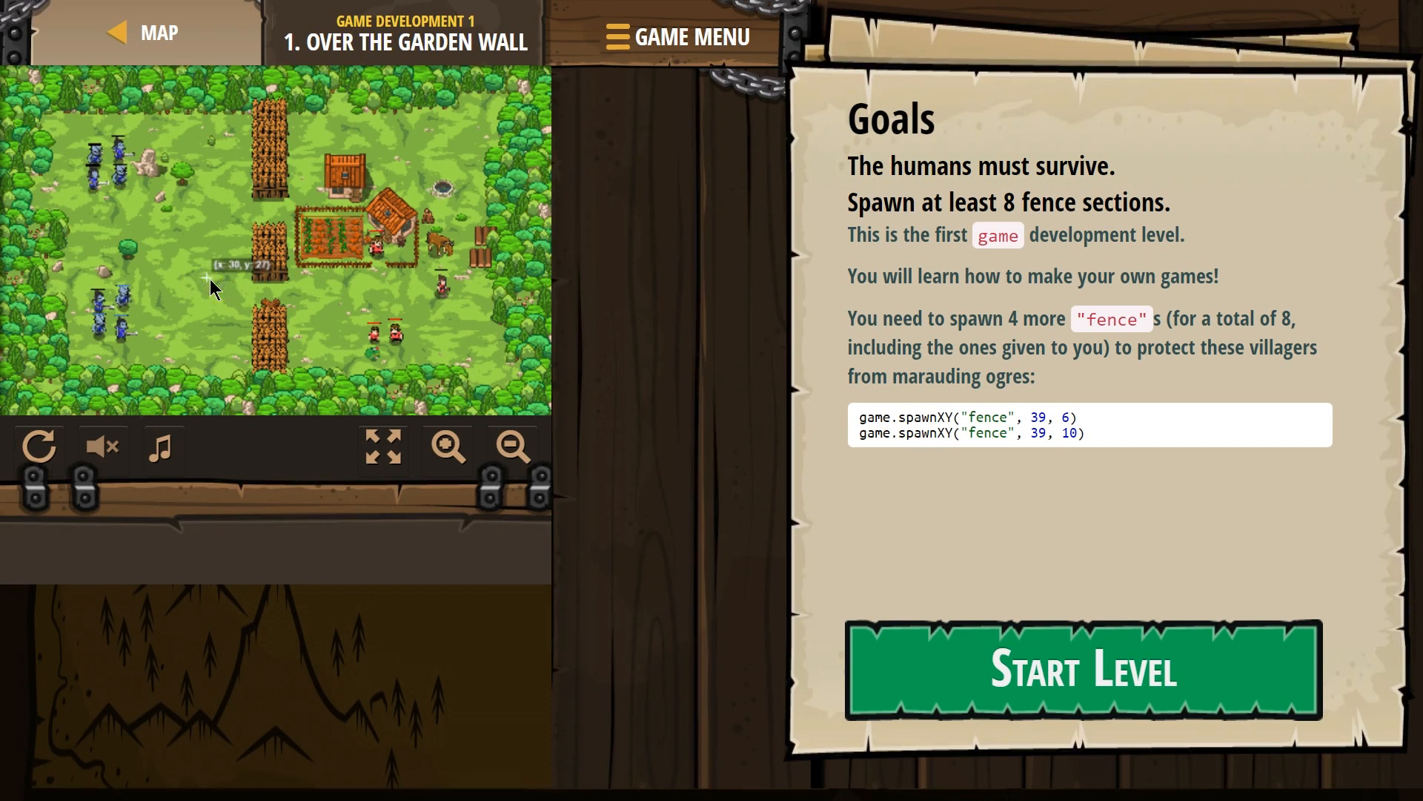
pyautogui.moveTo(9, 419)
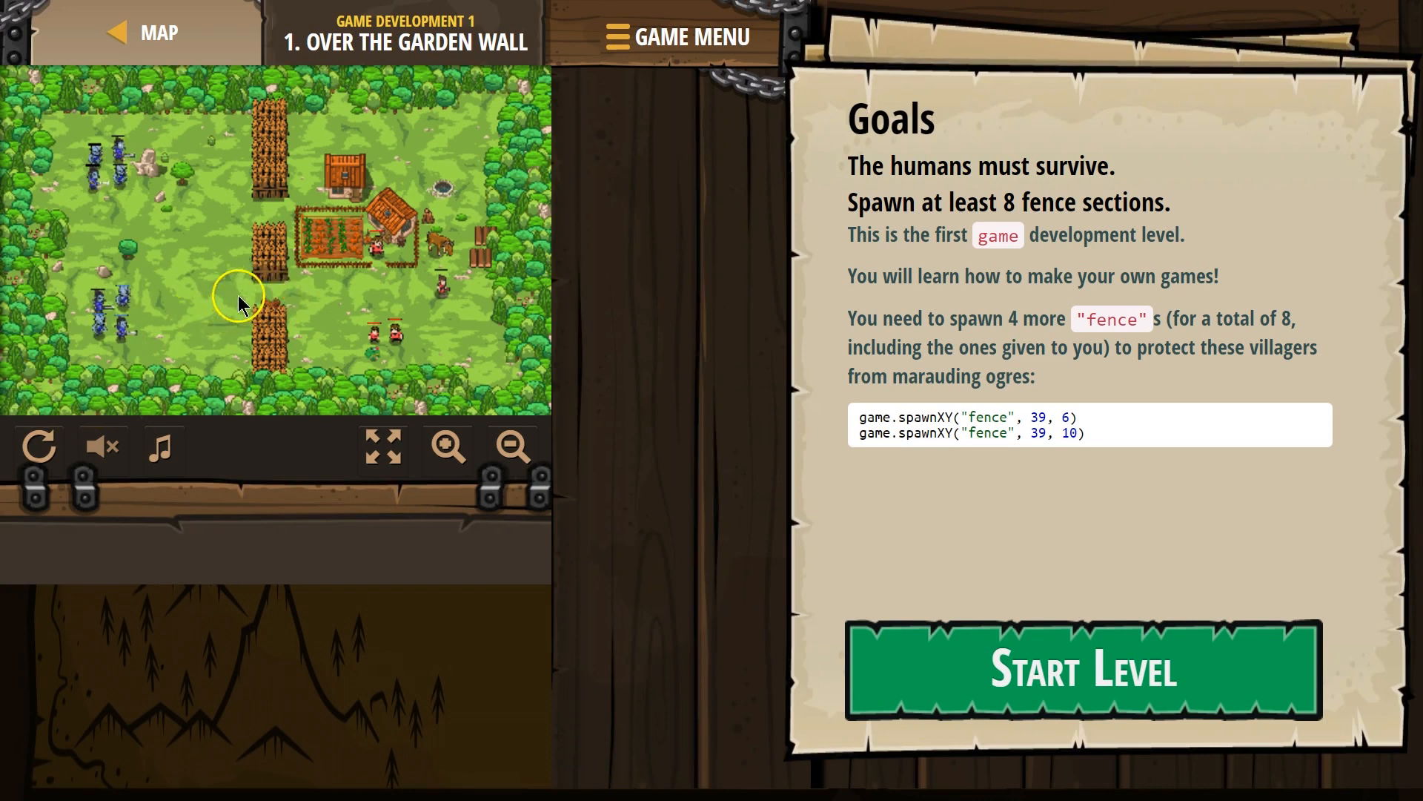
pyautogui.moveTo(78, 352)
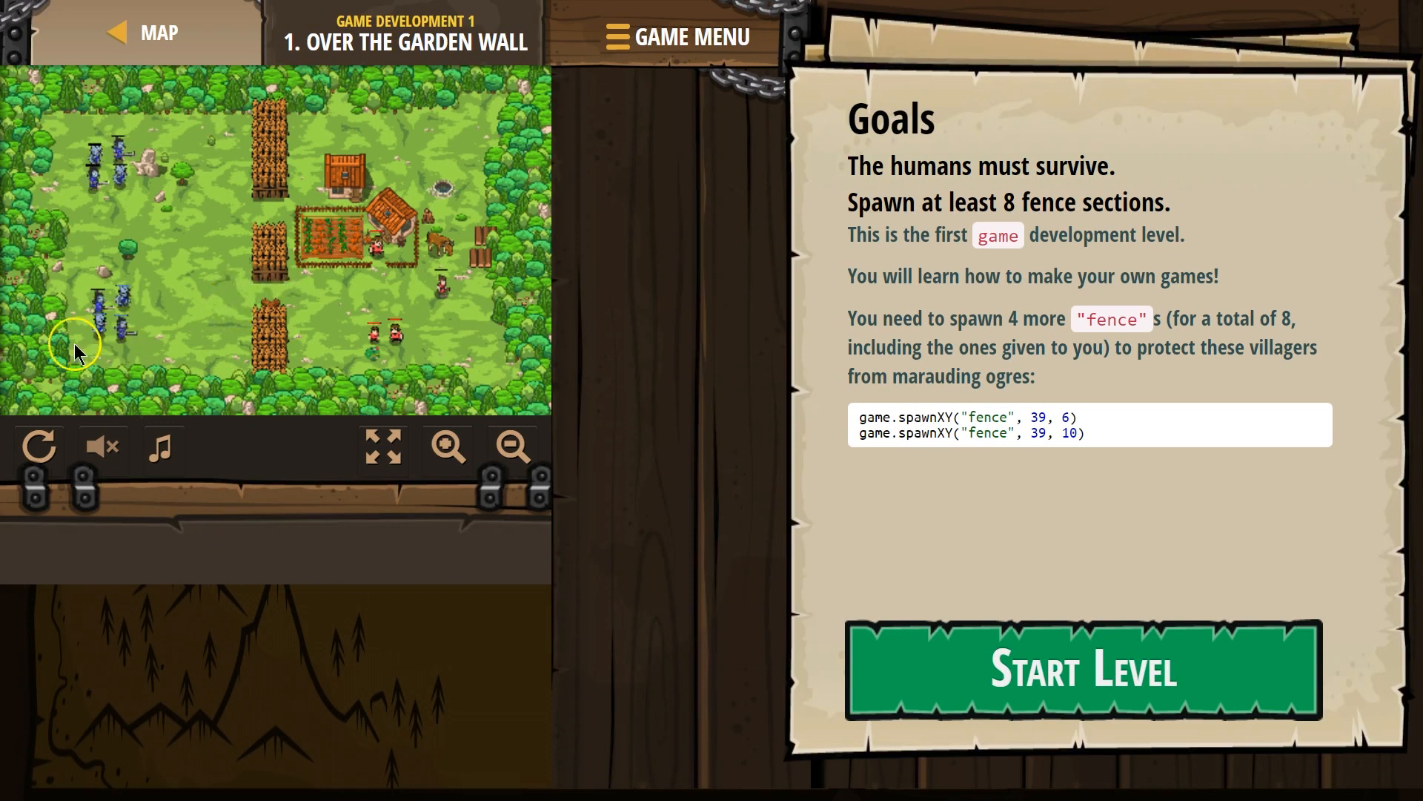
pyautogui.moveTo(175, 404)
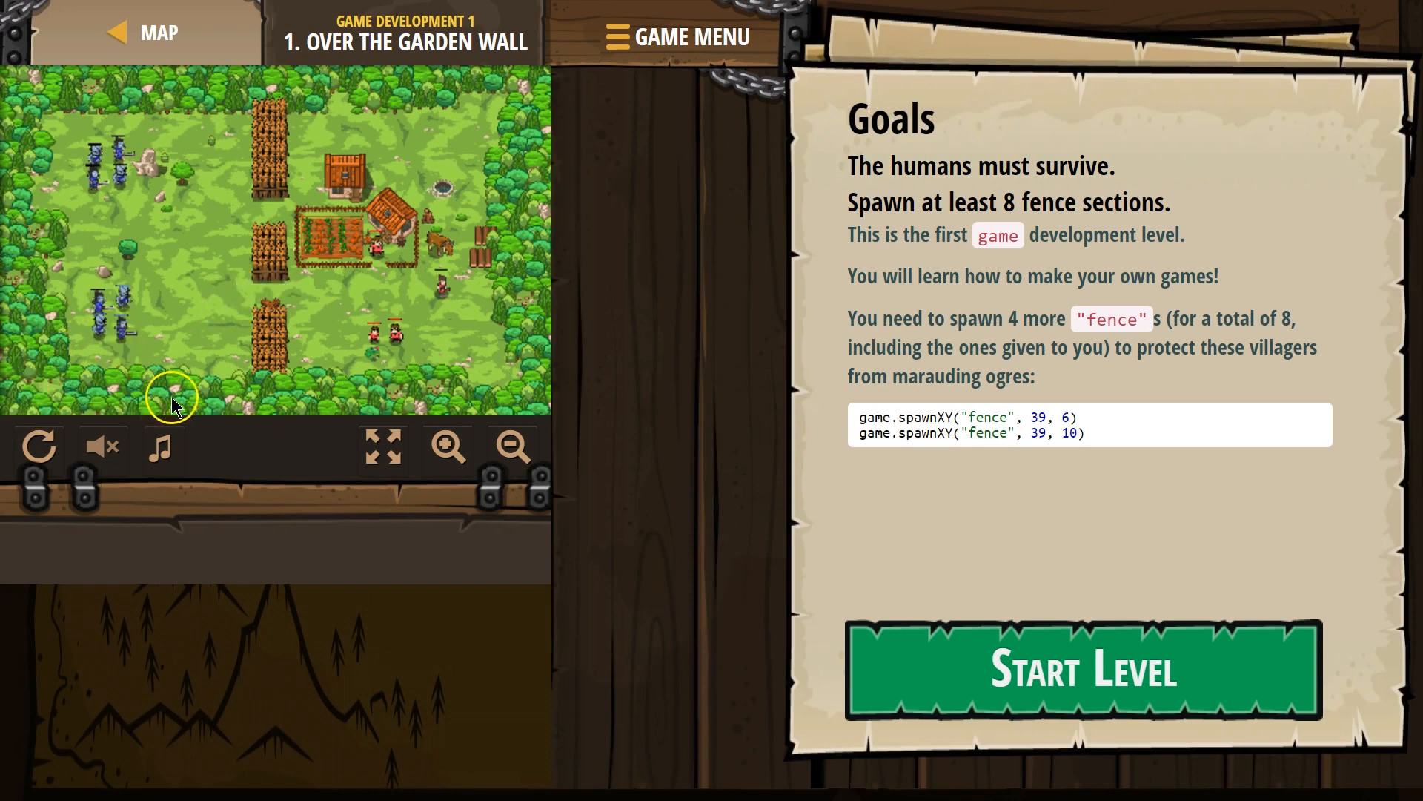
pyautogui.moveTo(318, 411)
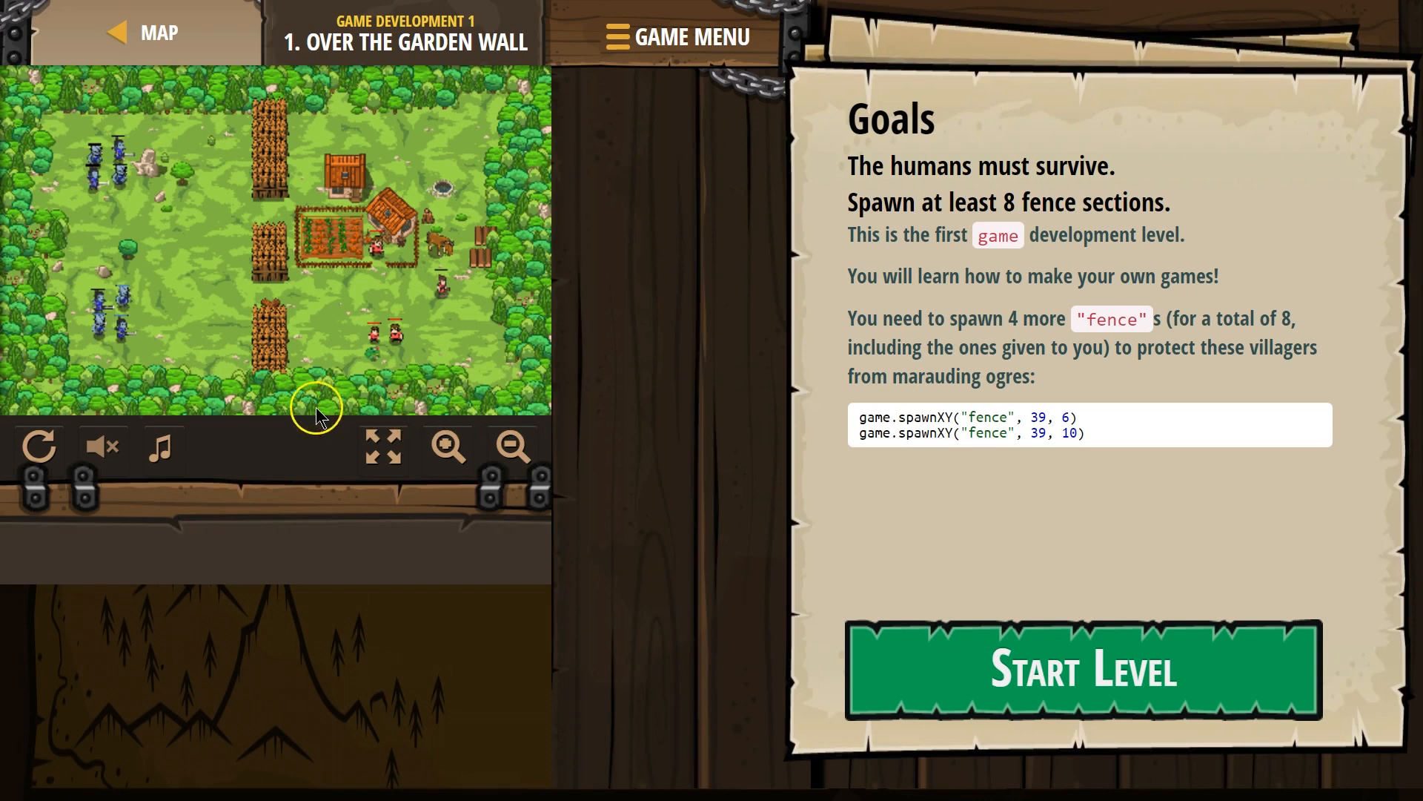
pyautogui.moveTo(9, 409)
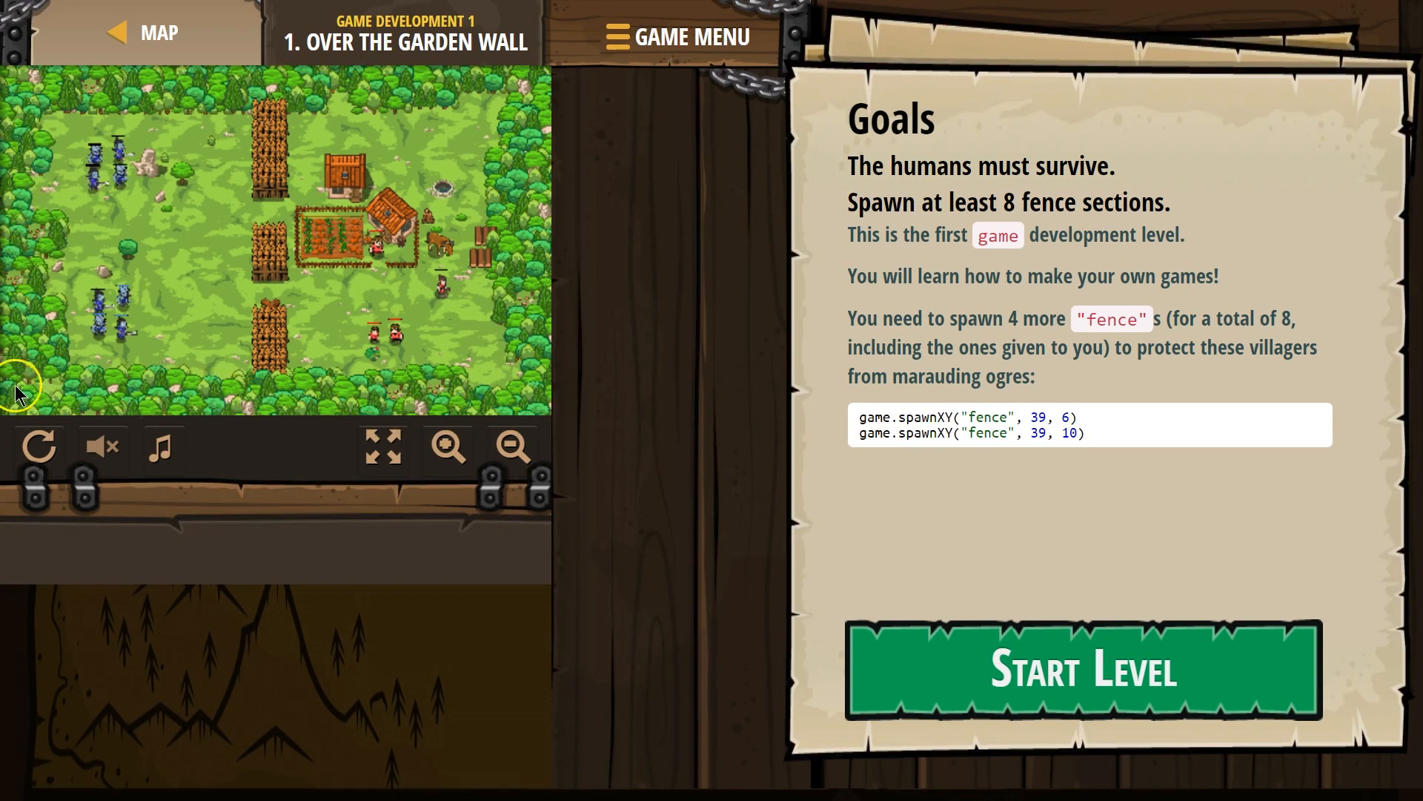
pyautogui.moveTo(413, 215)
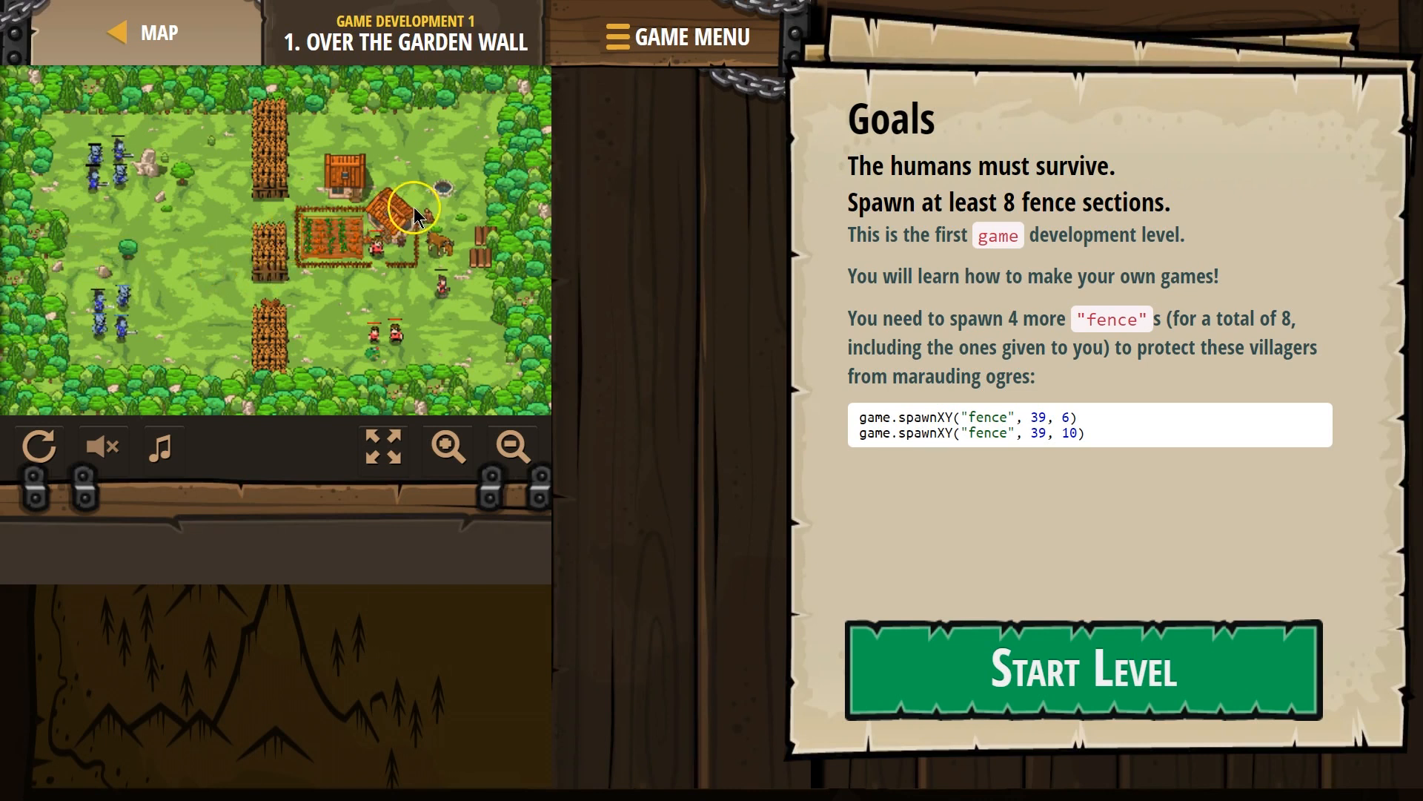
pyautogui.moveTo(490, 282)
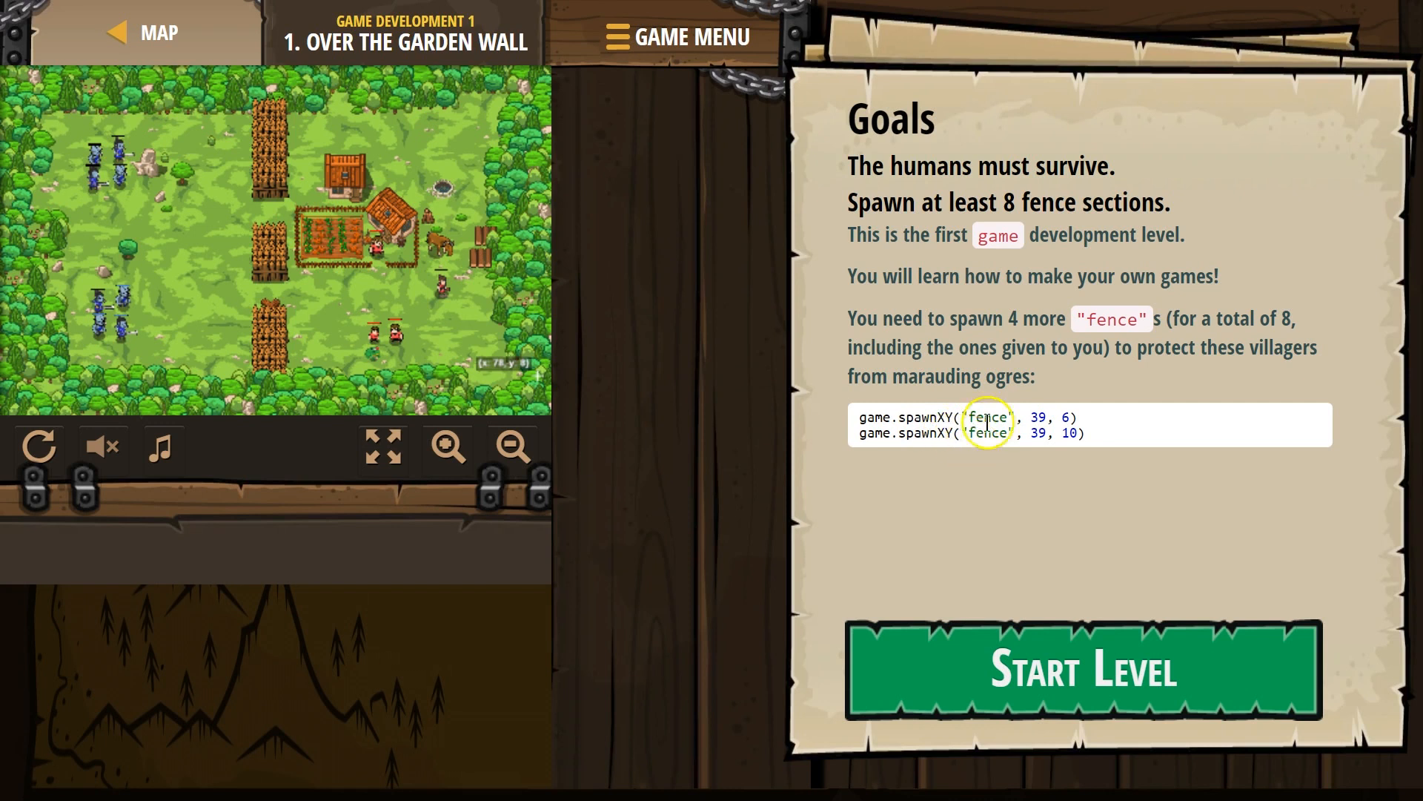
pyautogui.click(1080, 669)
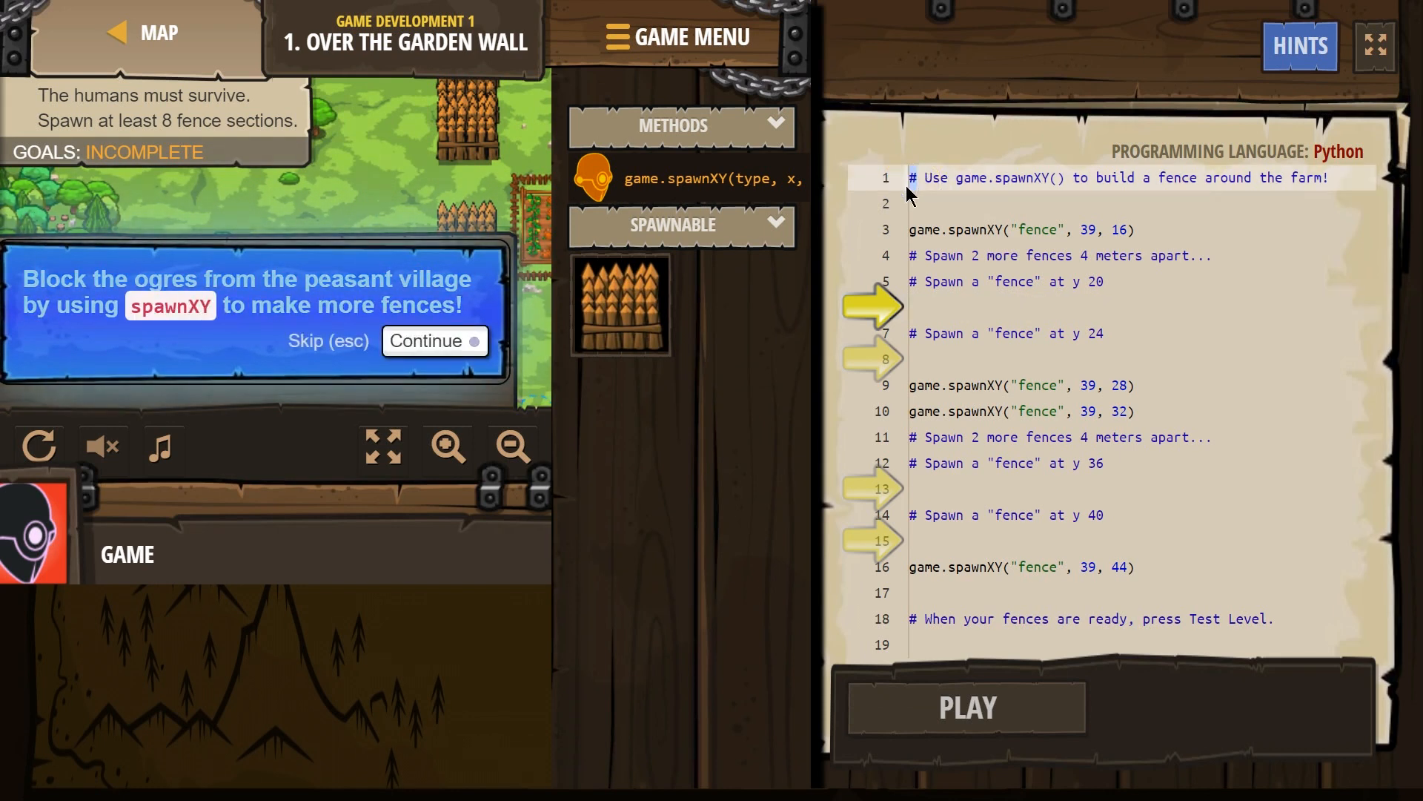
# Step through three tutorial tips and place the cursor on empty line 6.
pyautogui.click(435, 340)
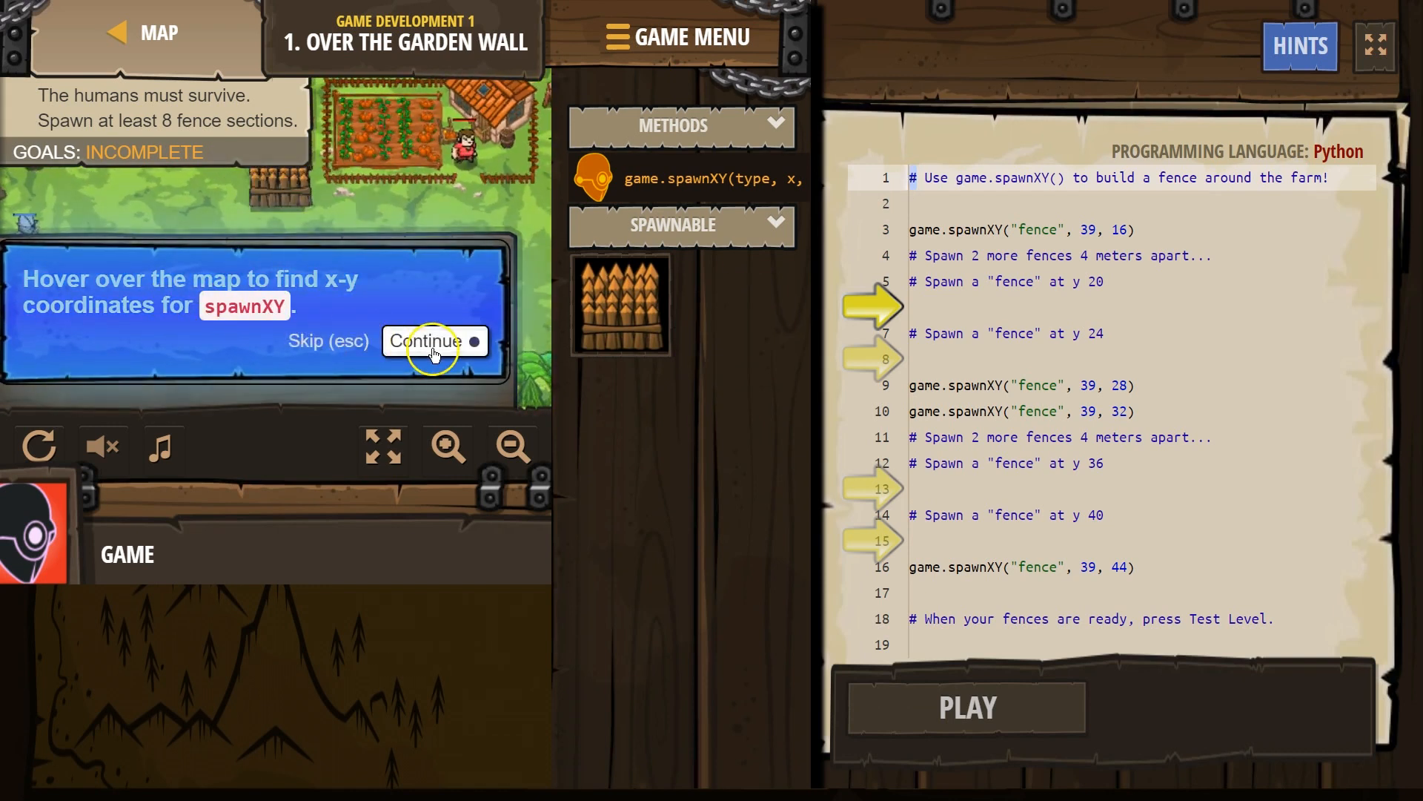
pyautogui.click(434, 341)
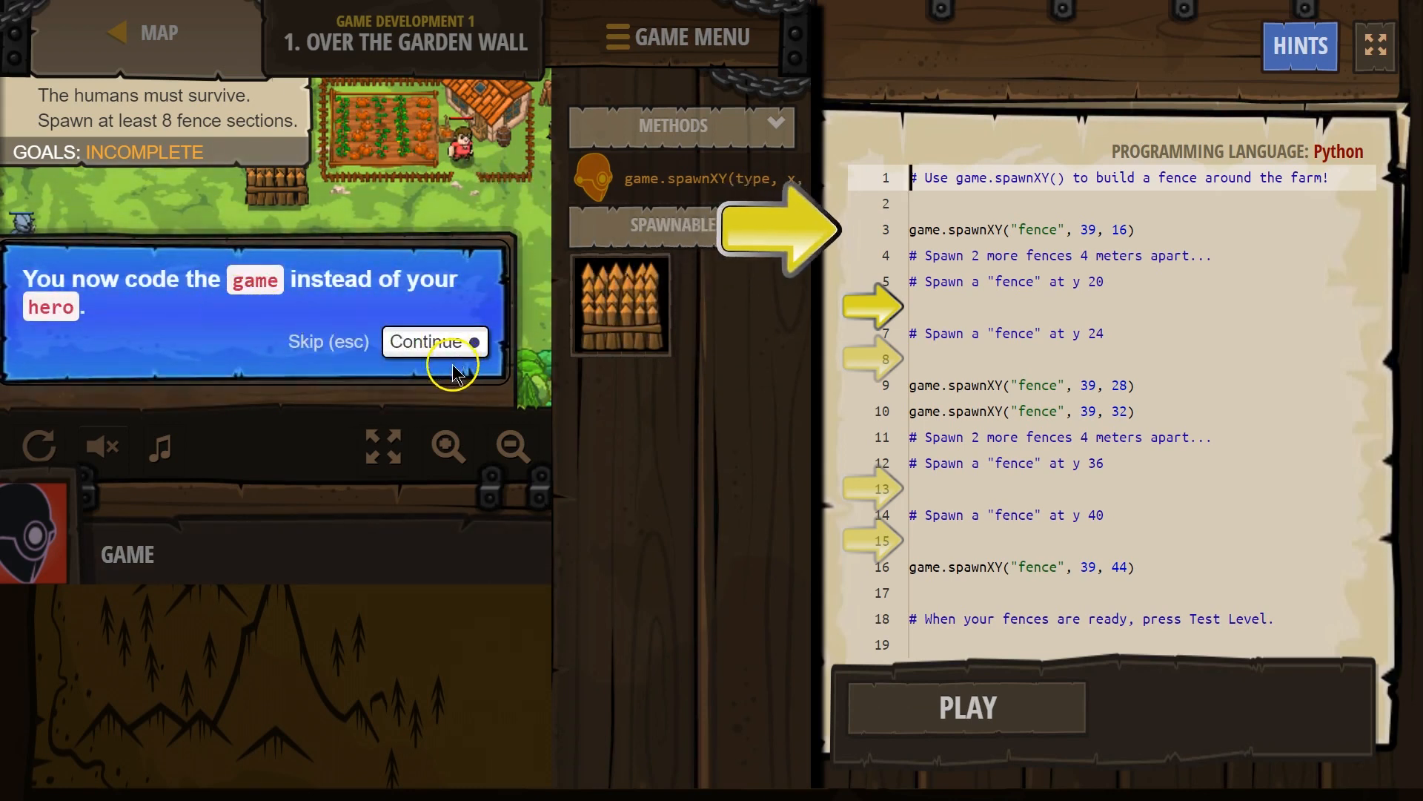
pyautogui.click(435, 341)
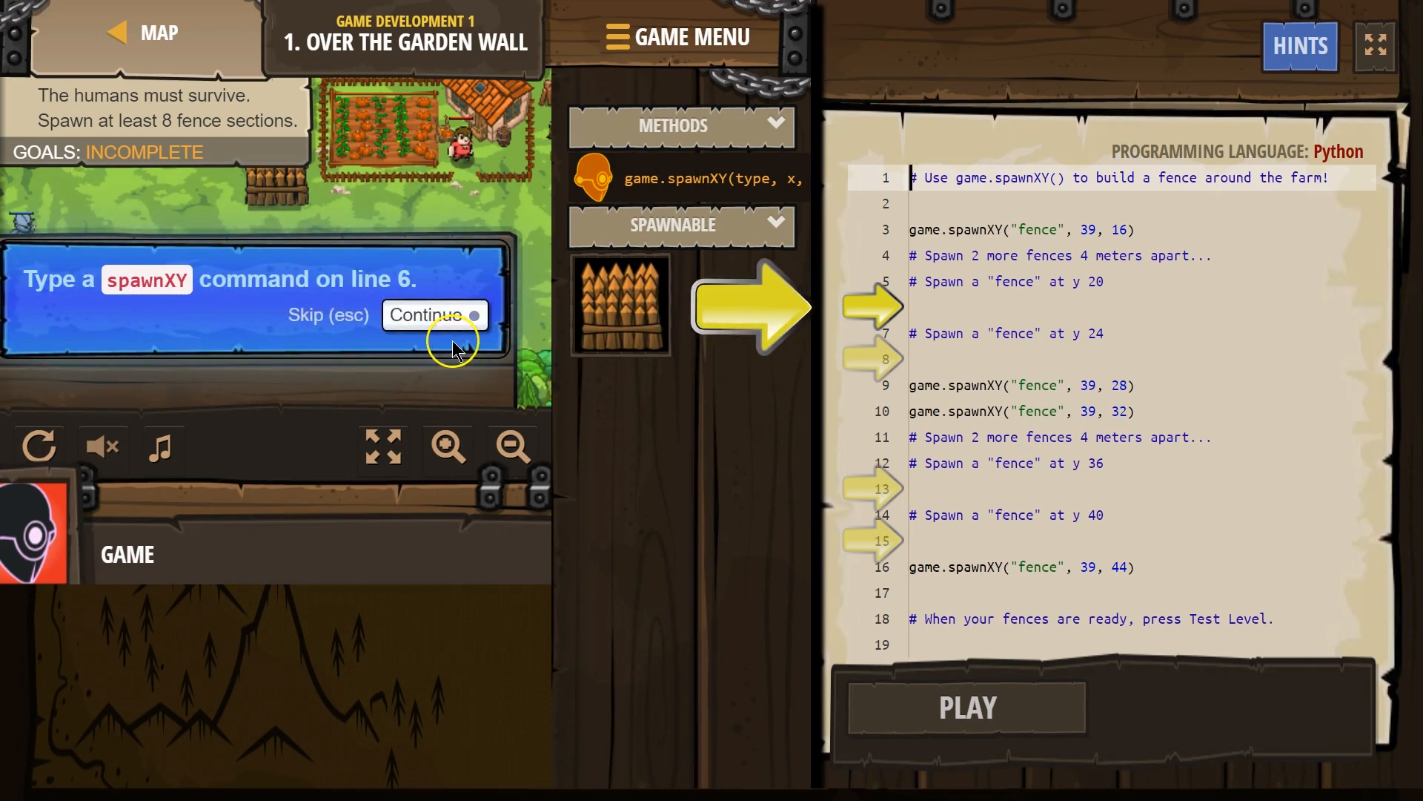
pyautogui.moveTo(831, 400)
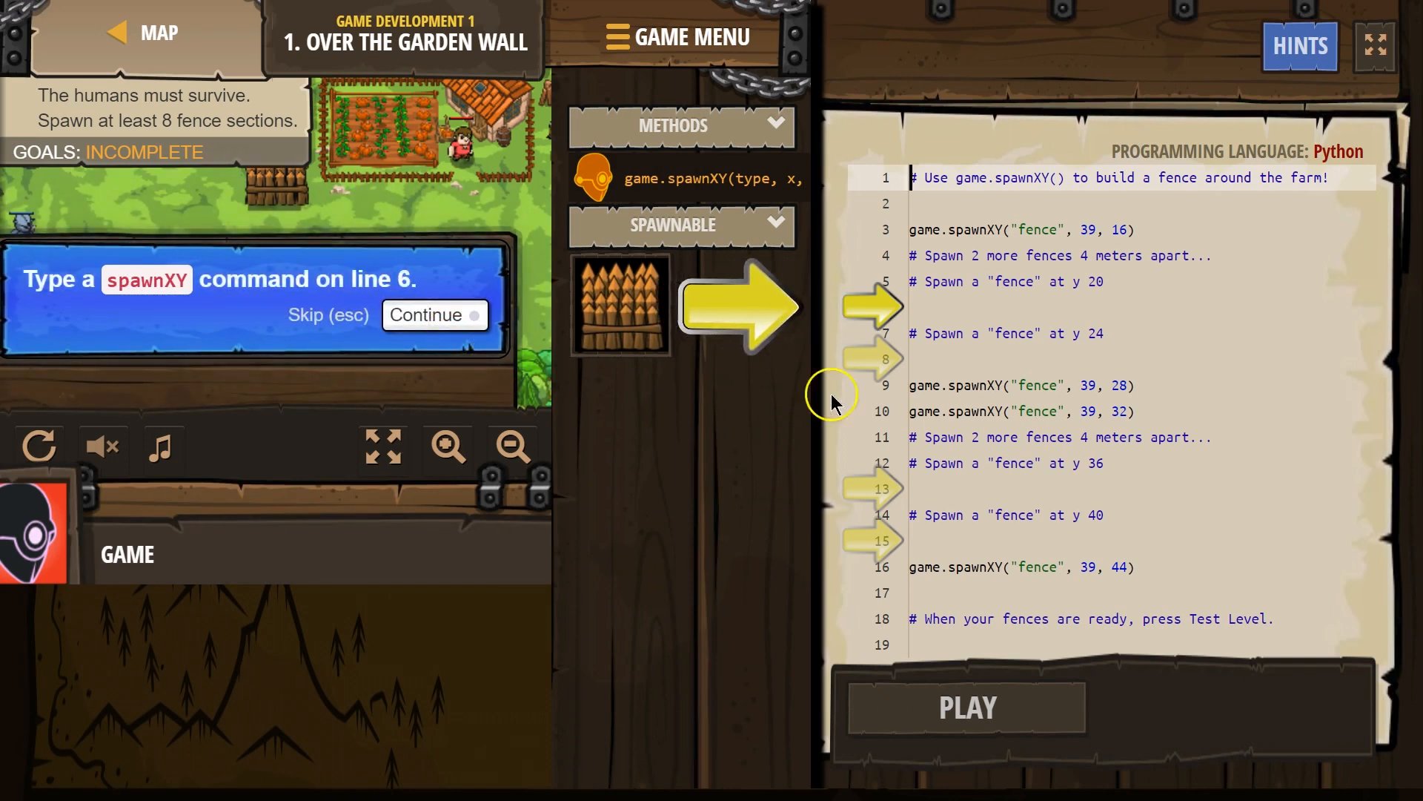
pyautogui.click(949, 306)
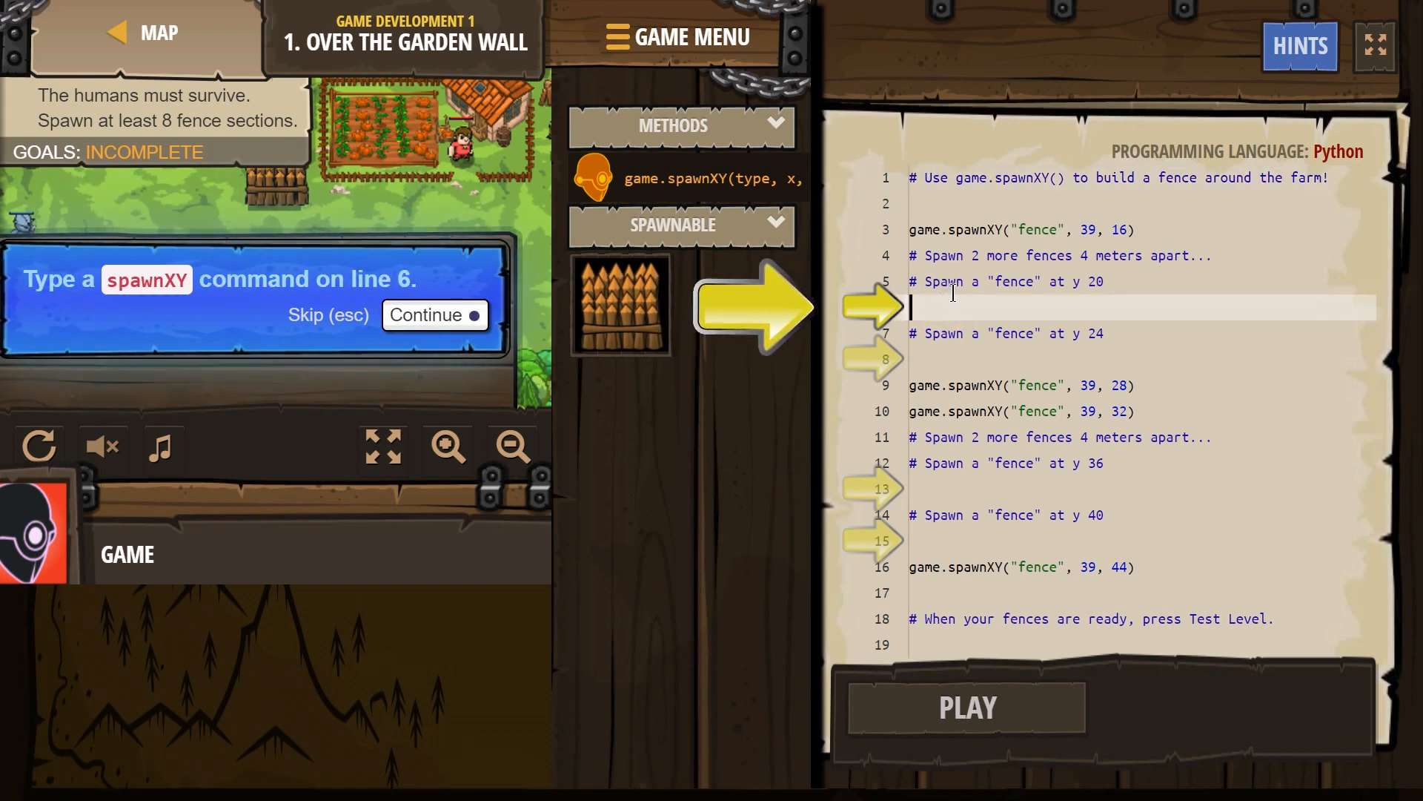
# Write game.spawnXY("fence", 36, 30) on line 6, test-run the level, and return to the code.
pyautogui.write('spawnXY("fence", 36, 30')
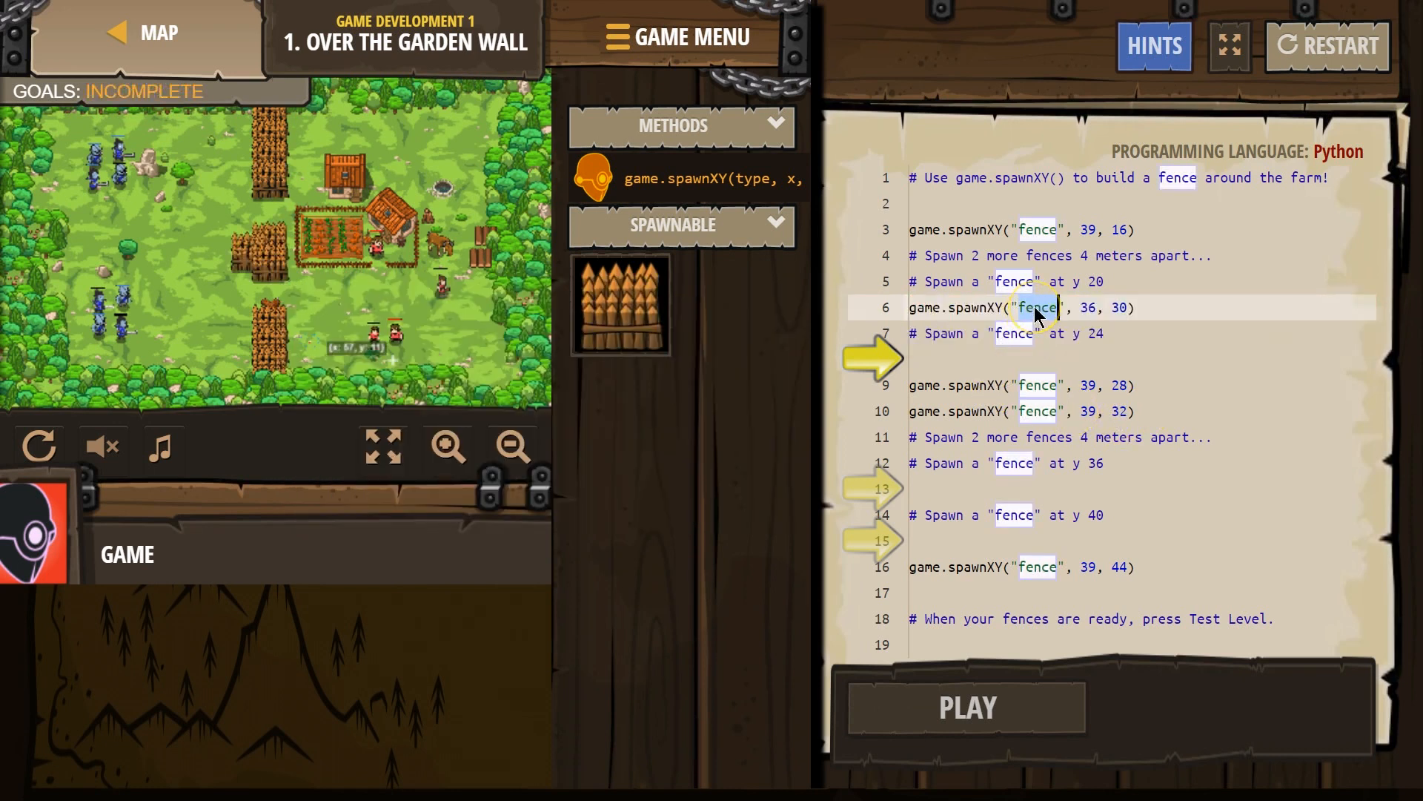
pyautogui.moveTo(930, 707)
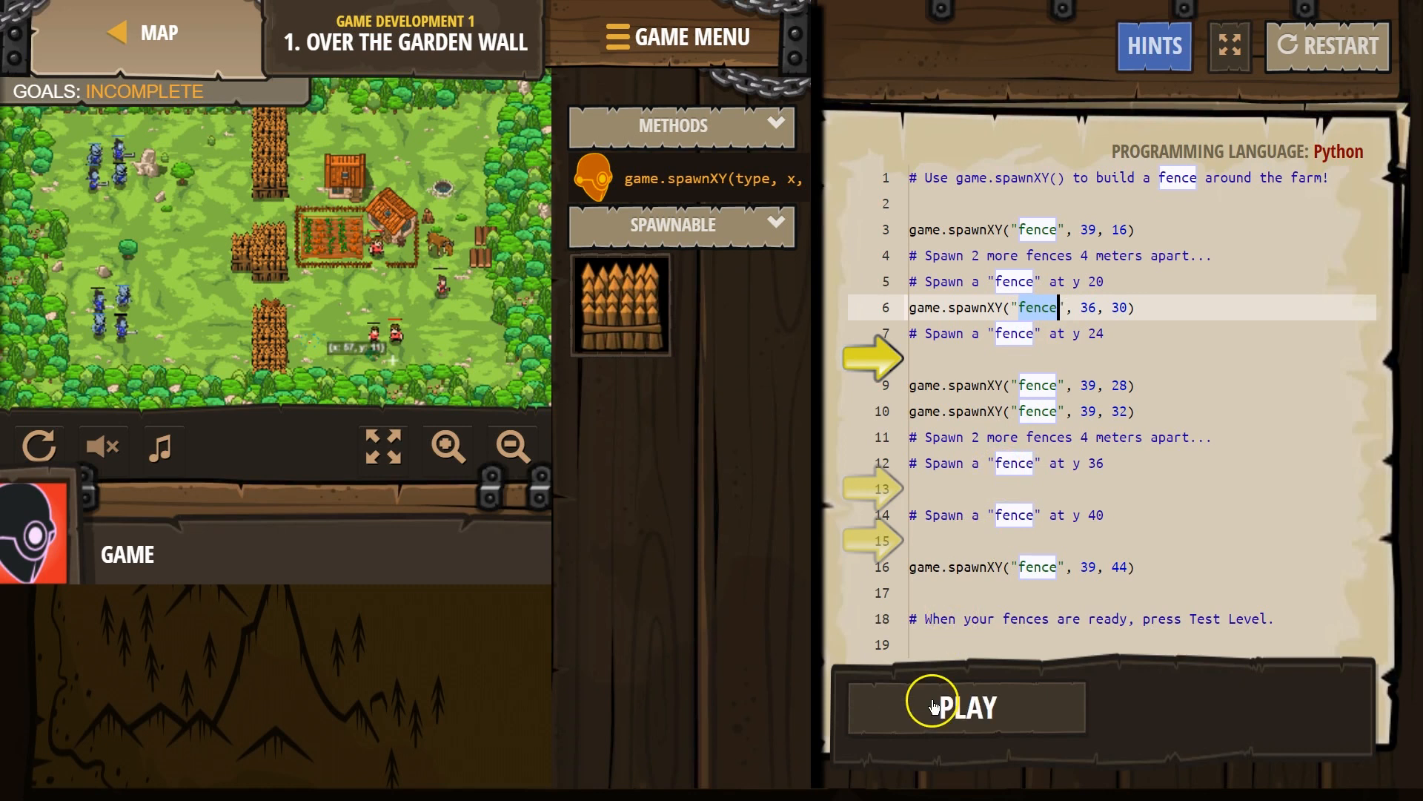
pyautogui.click(962, 706)
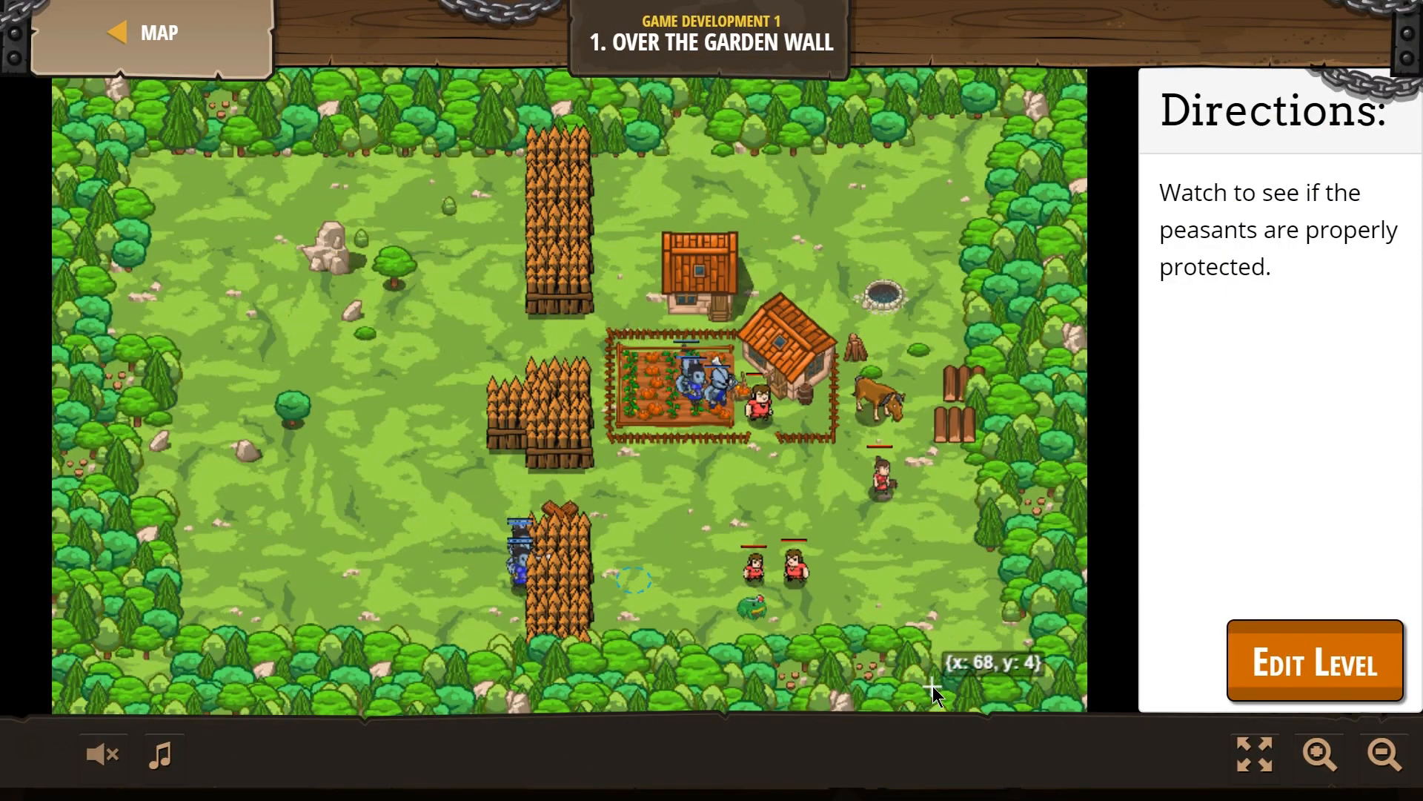
pyautogui.click(1311, 660)
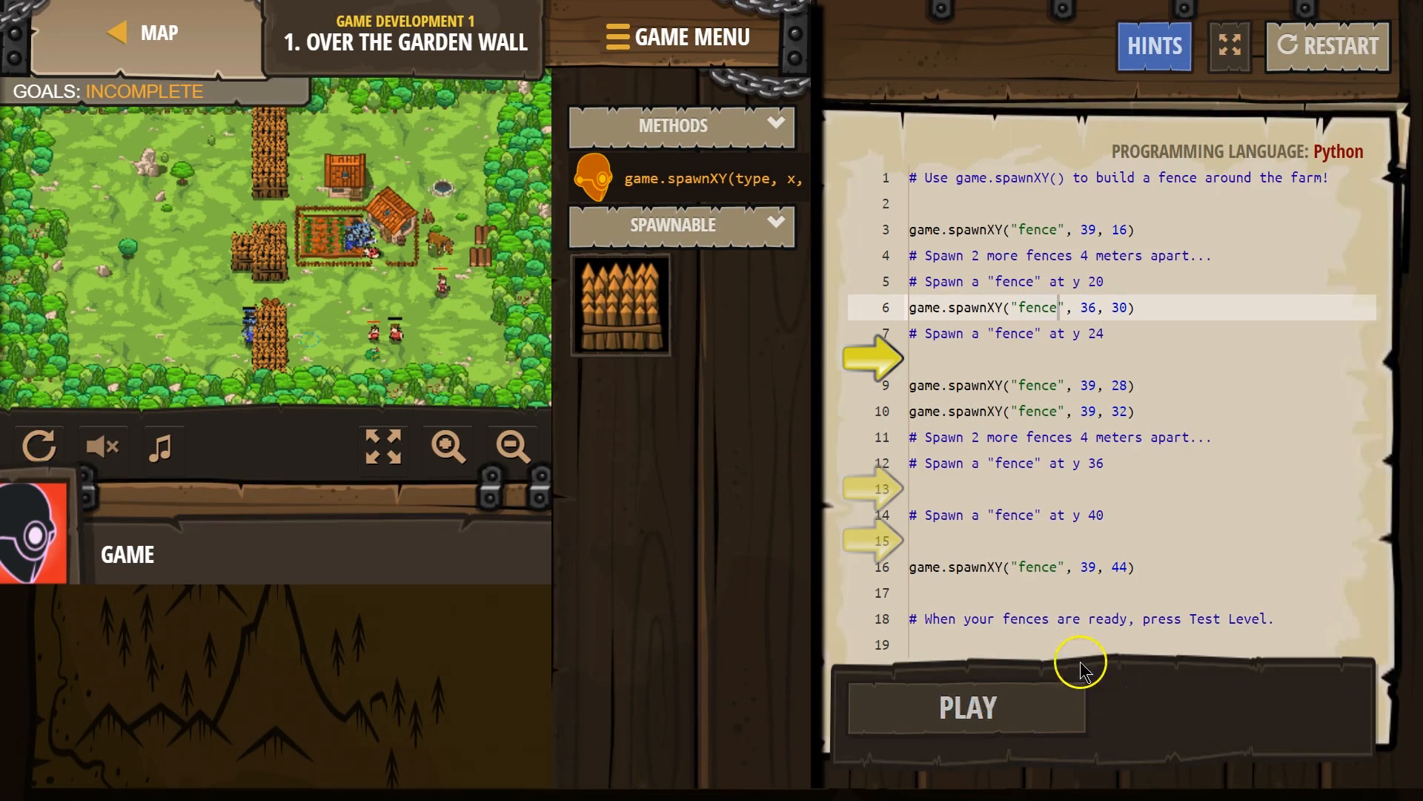
pyautogui.moveTo(991, 215)
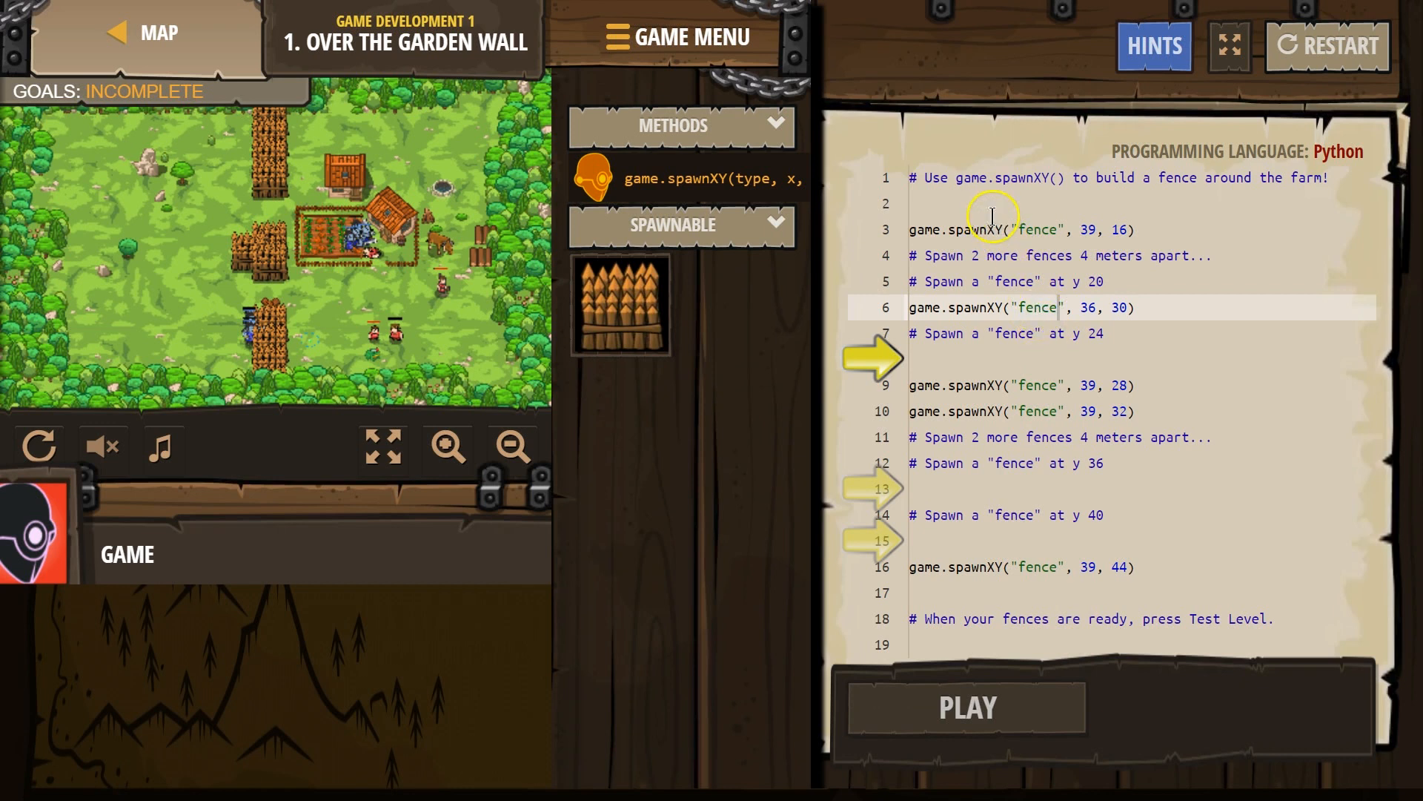
pyautogui.moveTo(991, 256)
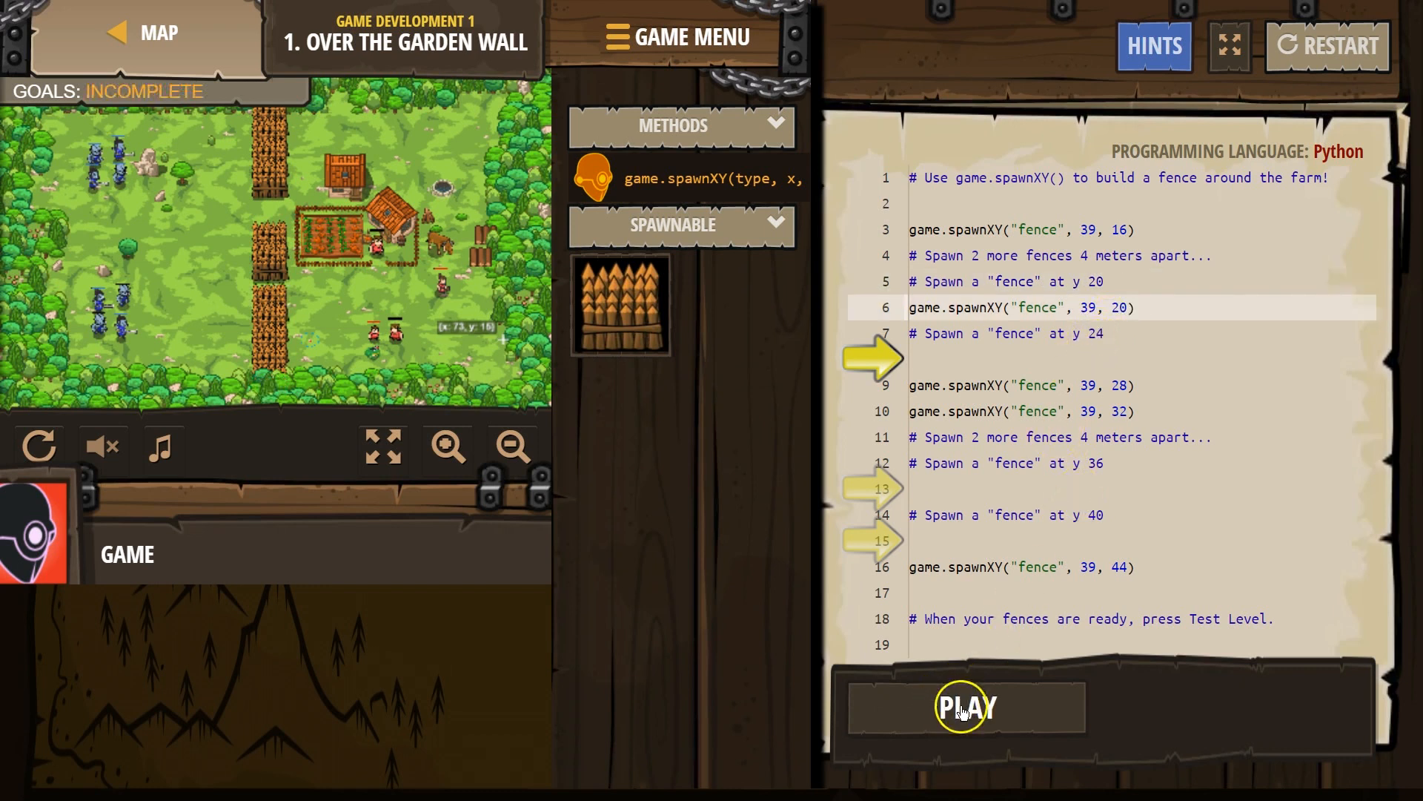
# Test-run the corrected fence at 39, 20 and return to editing.
pyautogui.click(964, 708)
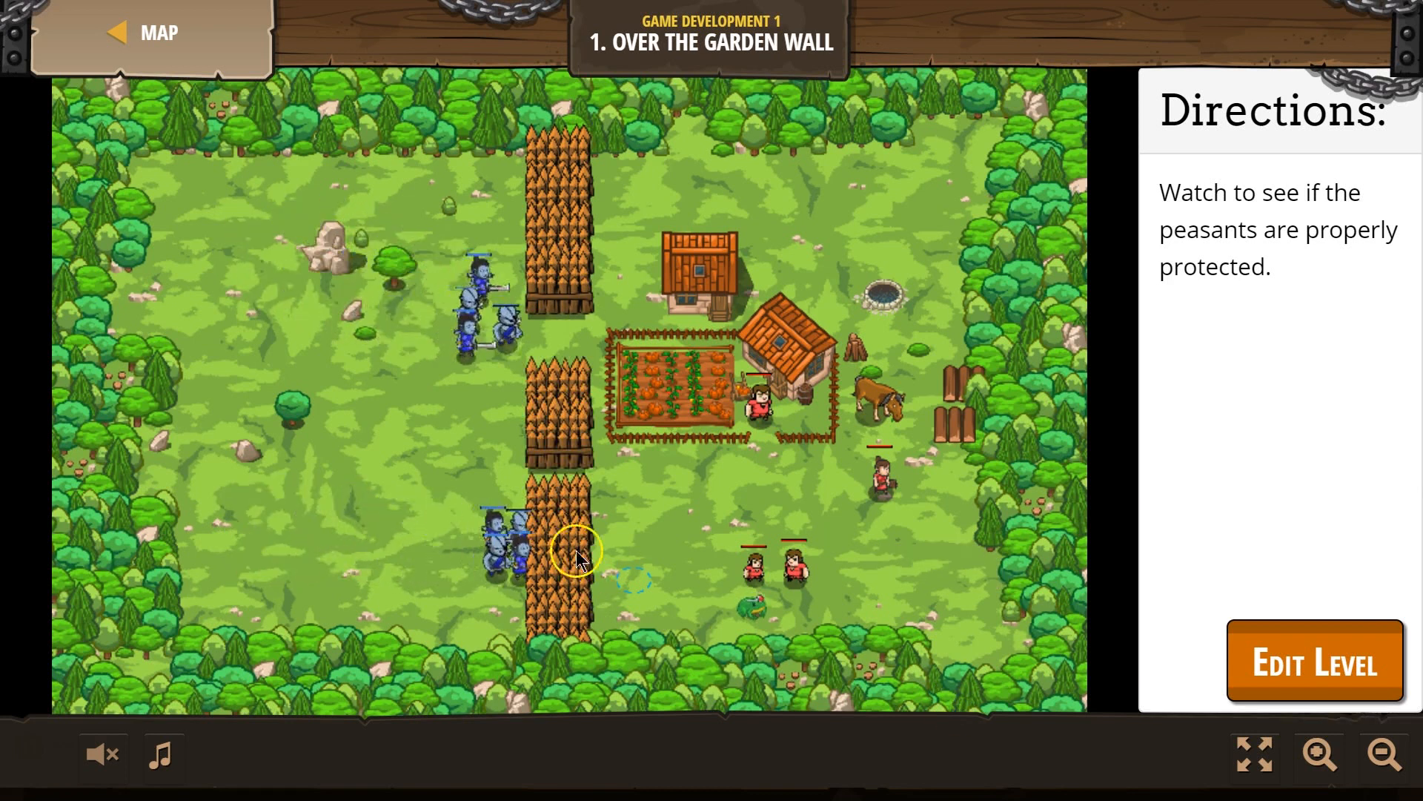
pyautogui.click(1314, 660)
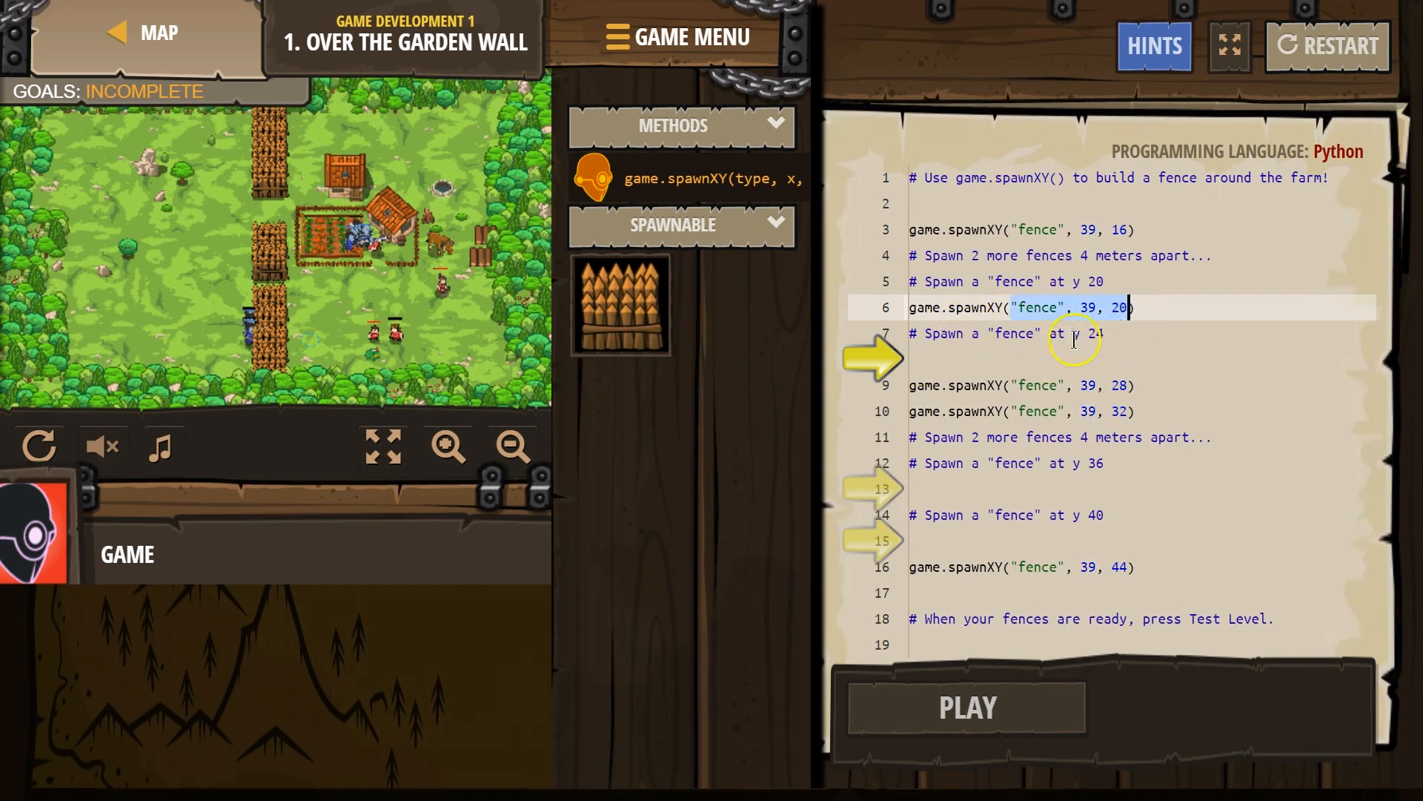
# Add game.spawnXY("fence", 36, 24) on line 8 via autocomplete, test-run, and return to code.
pyautogui.write('spac')
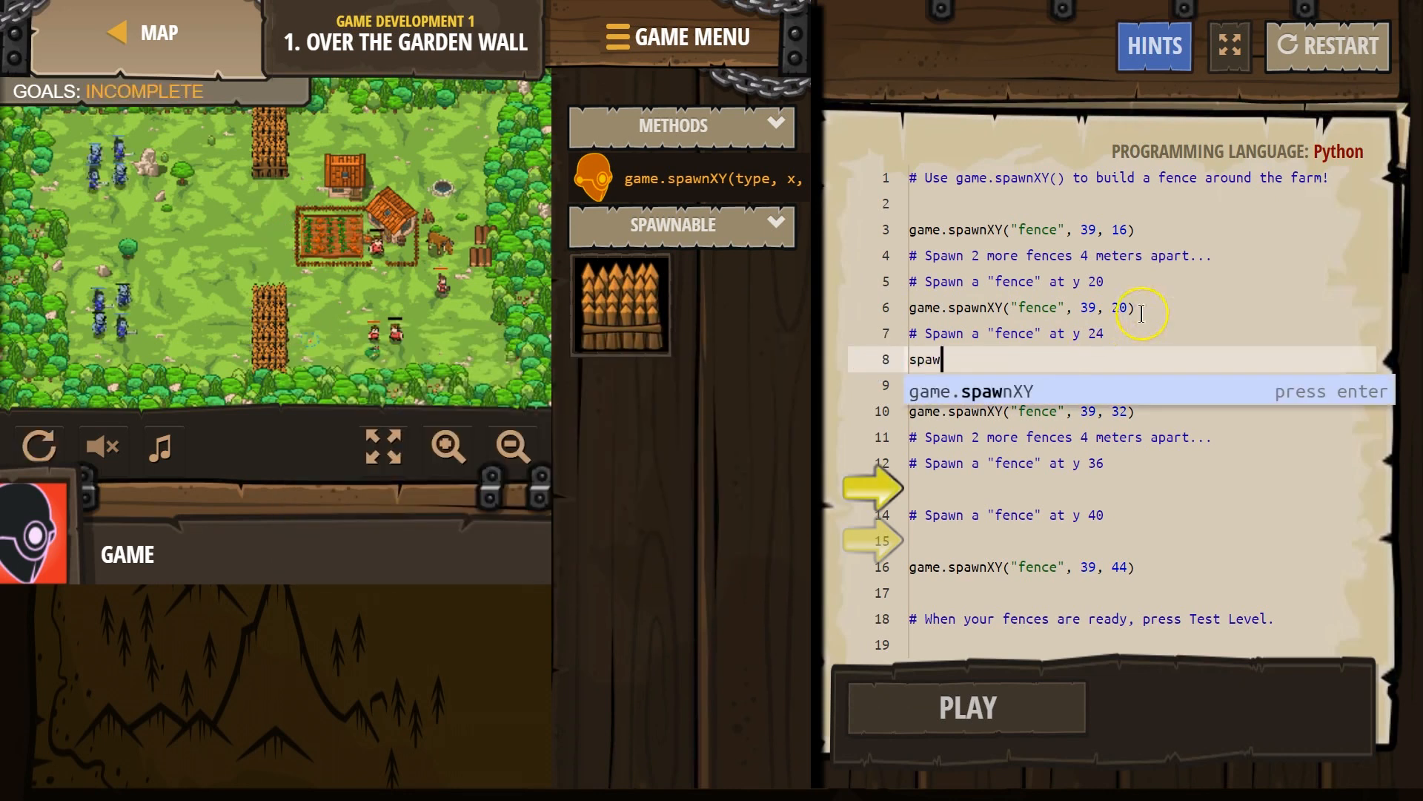
pyautogui.press('enter')
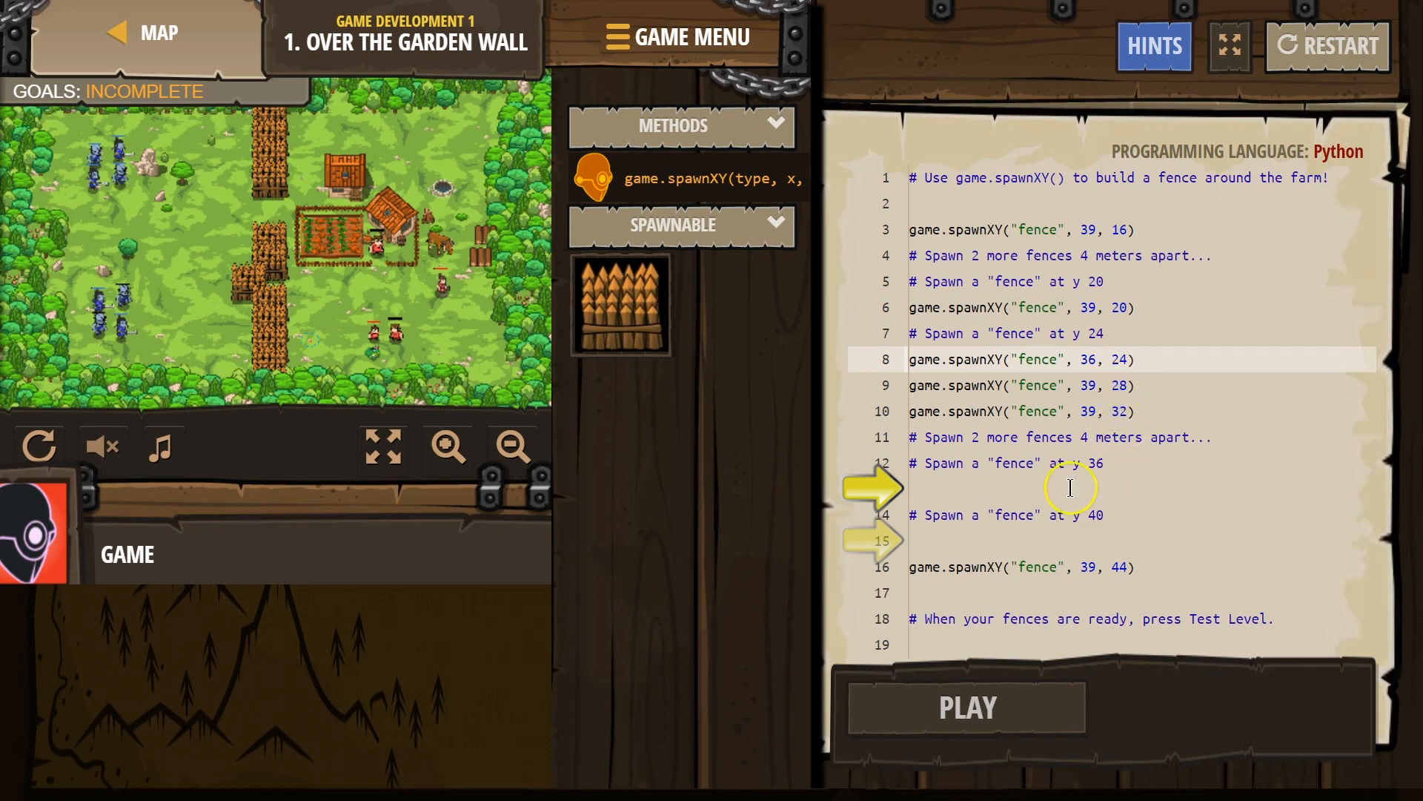
pyautogui.click(965, 707)
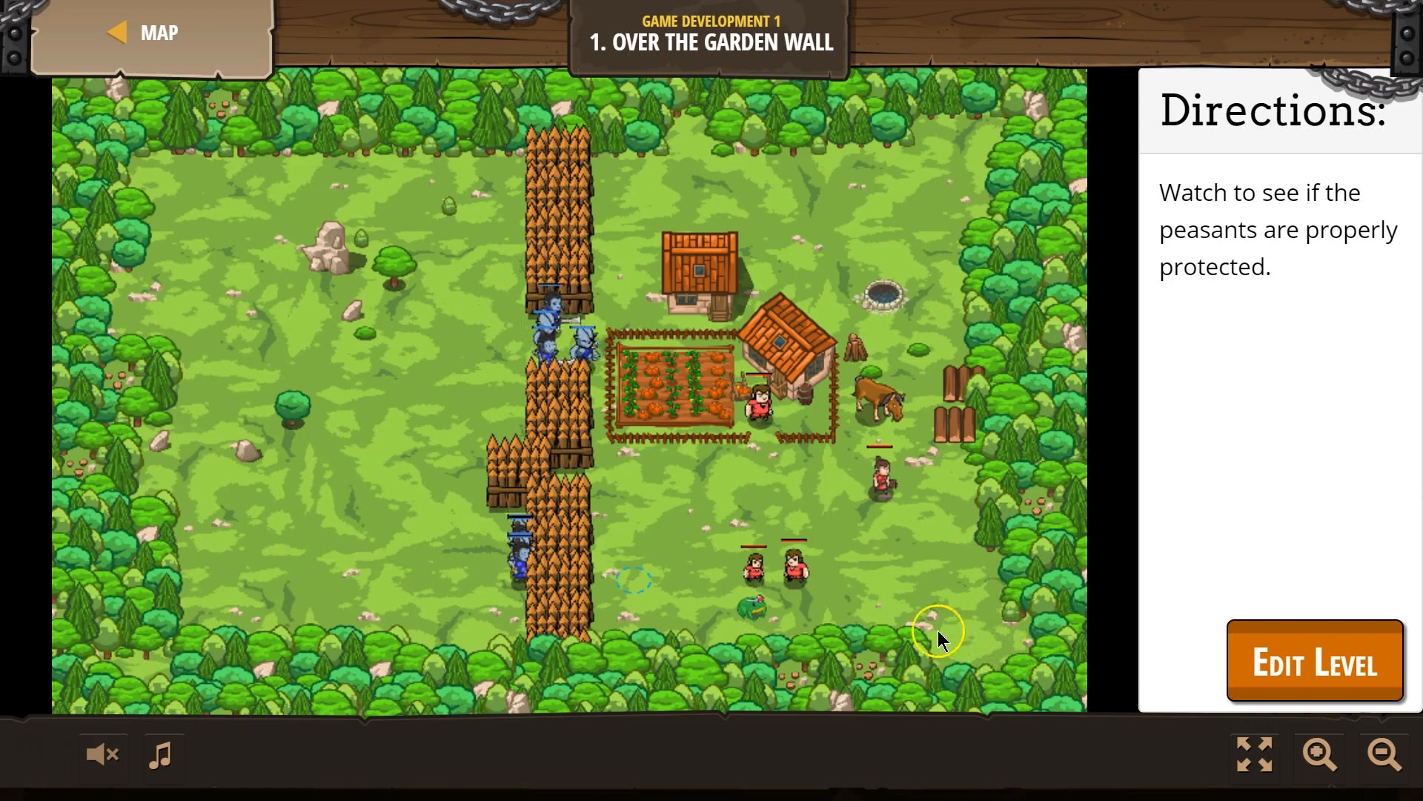
pyautogui.click(1313, 661)
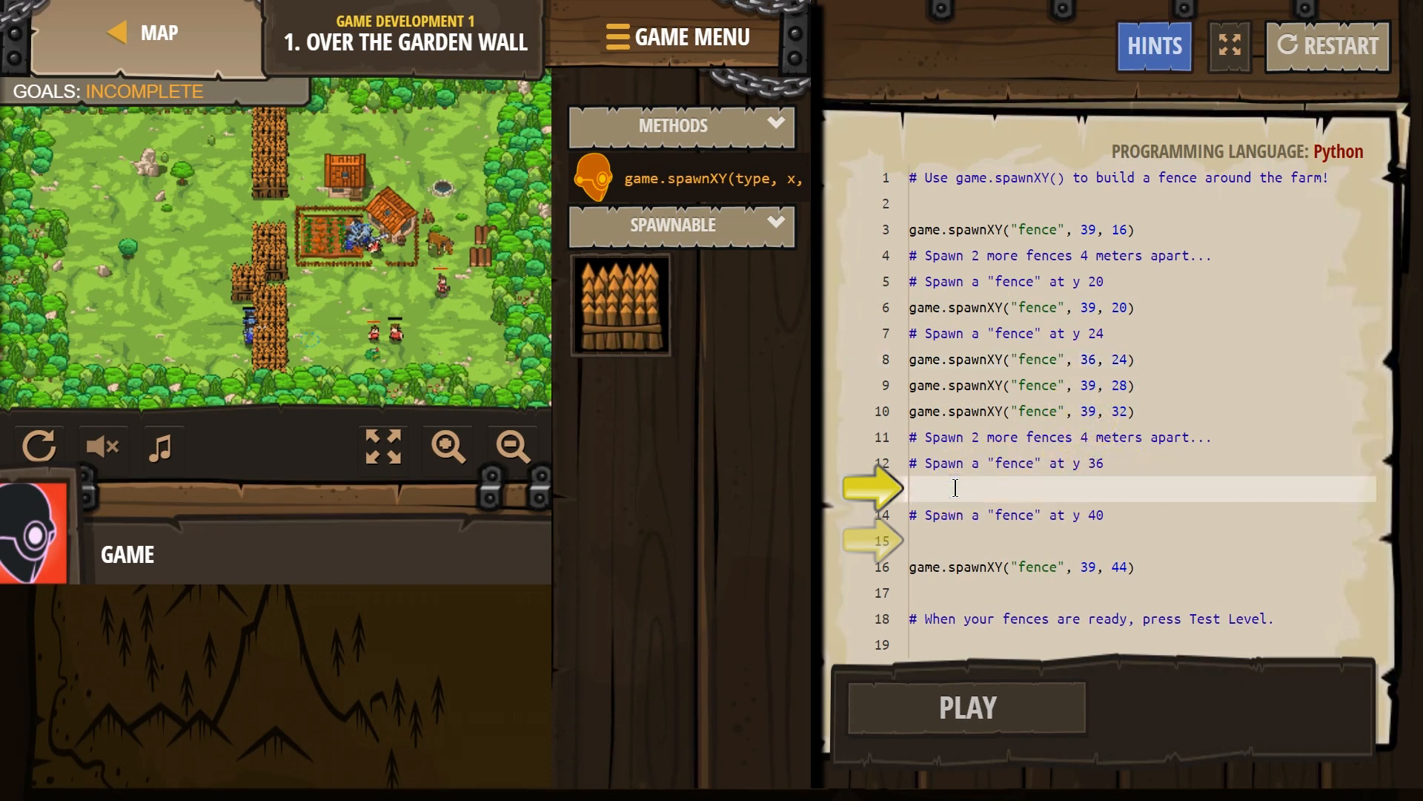
# Type game.spawnXY("fence", 36, 36) on line 13 and a 36, 40 fence on line 15.
pyautogui.write('game.spawnXY("fence", 36, 36)')
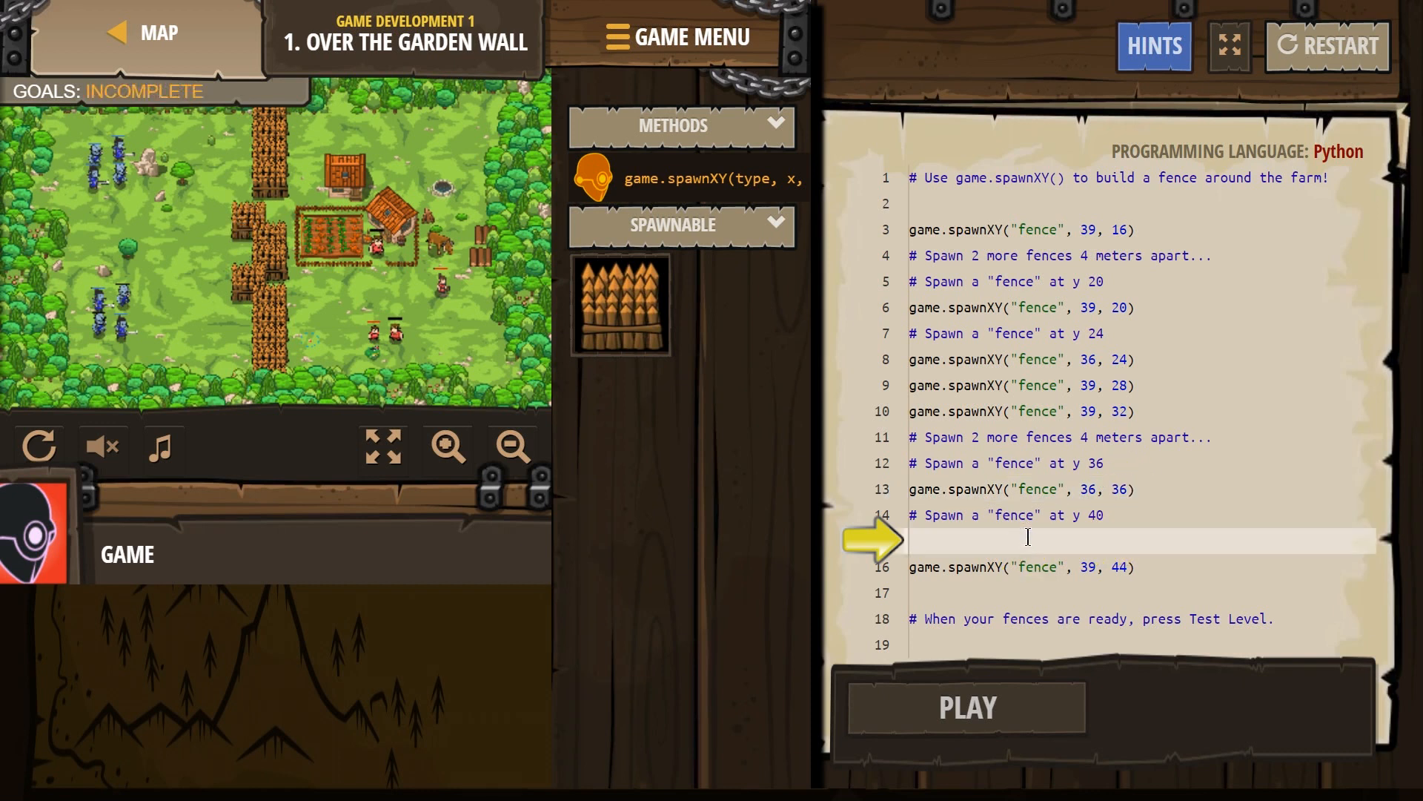
pyautogui.write('spawnXY("fence", 36, 40')
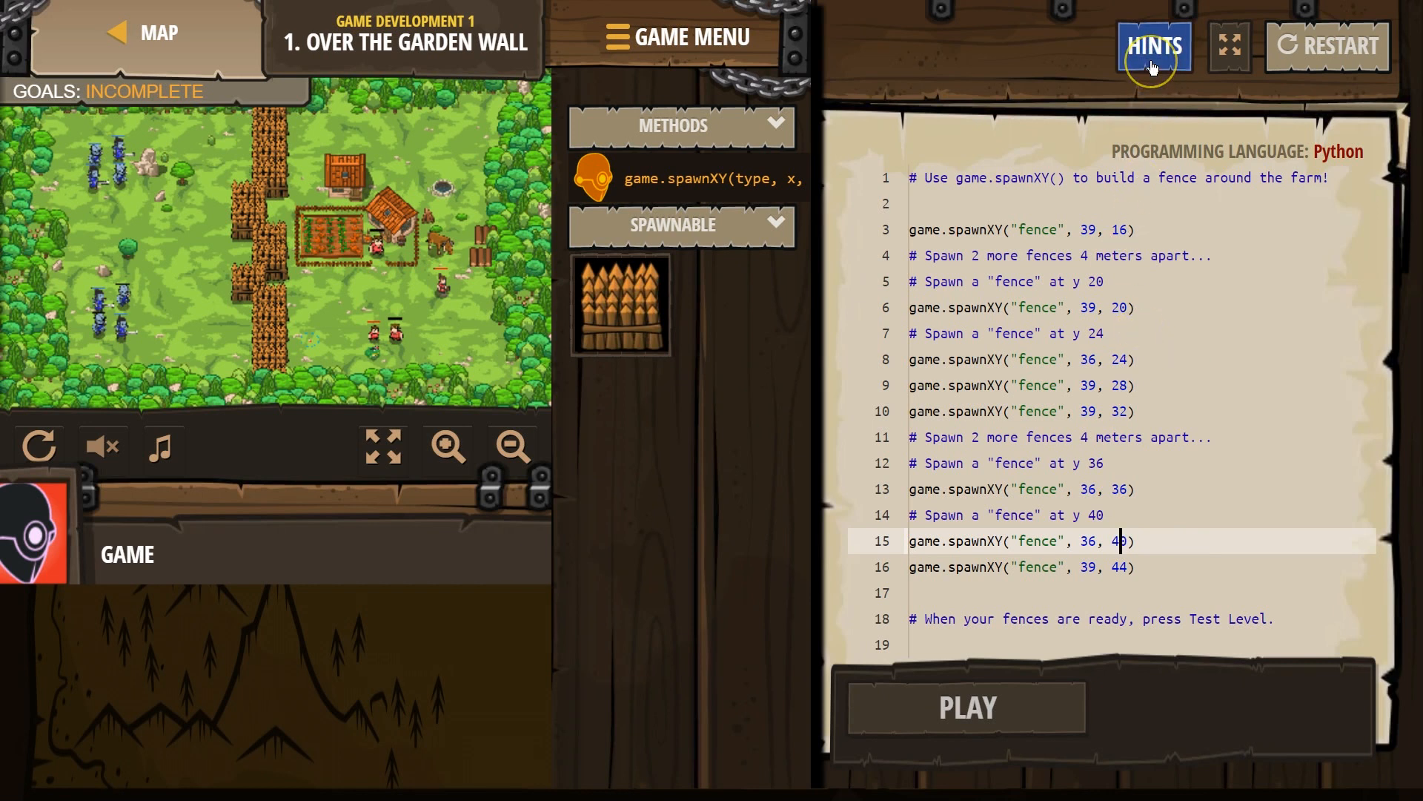
# Review the hints and spawnXY docs, then play the level with all fences.
pyautogui.click(1154, 46)
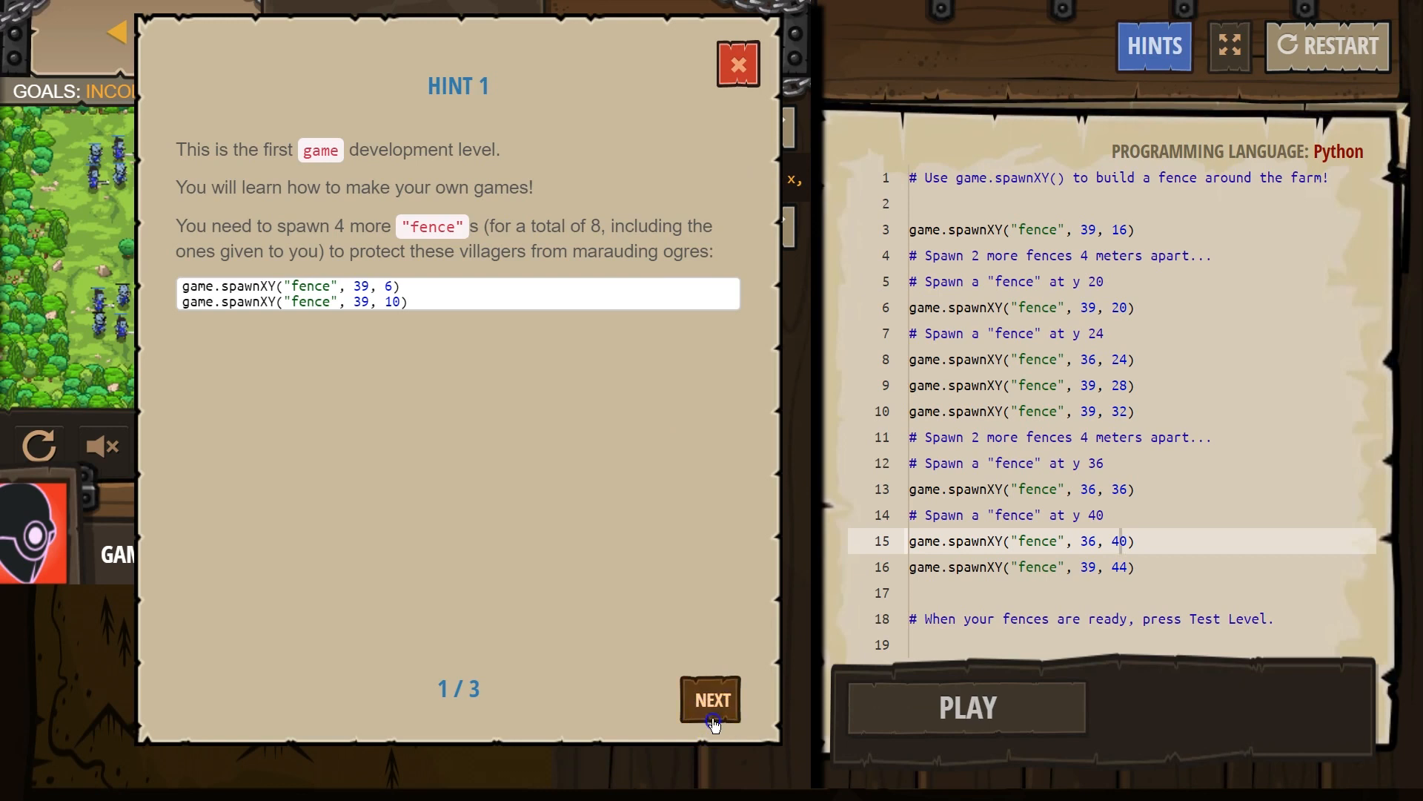
pyautogui.click(737, 65)
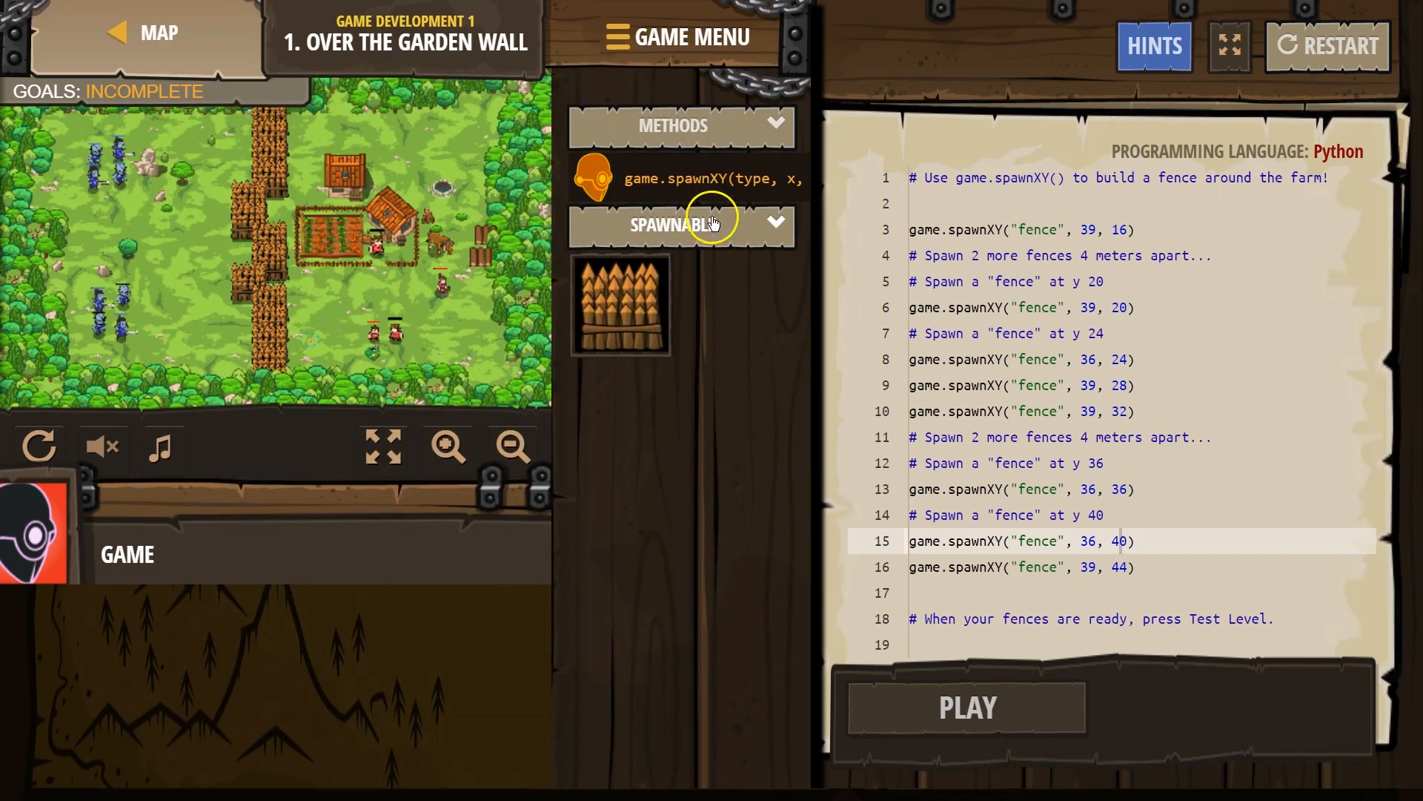
pyautogui.click(711, 177)
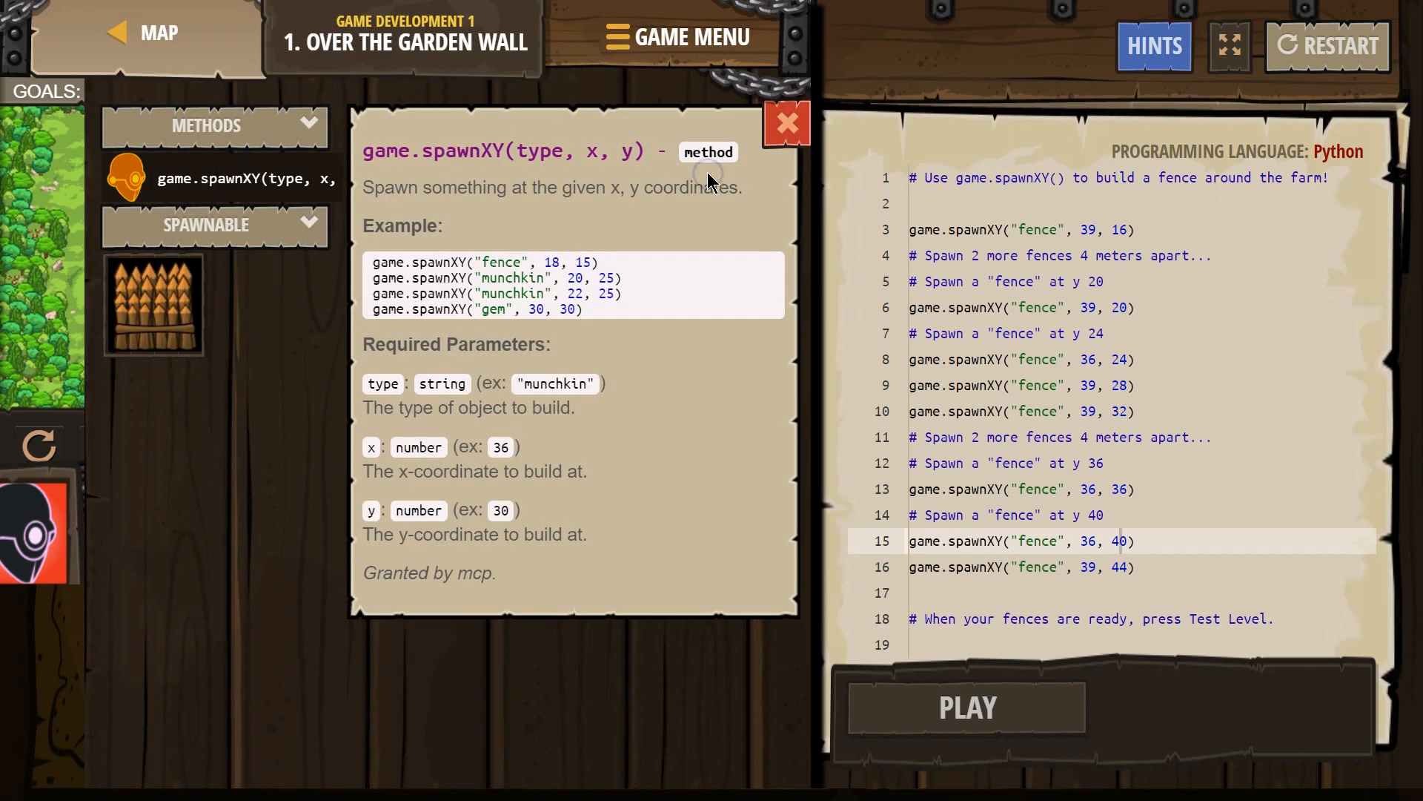
pyautogui.click(785, 124)
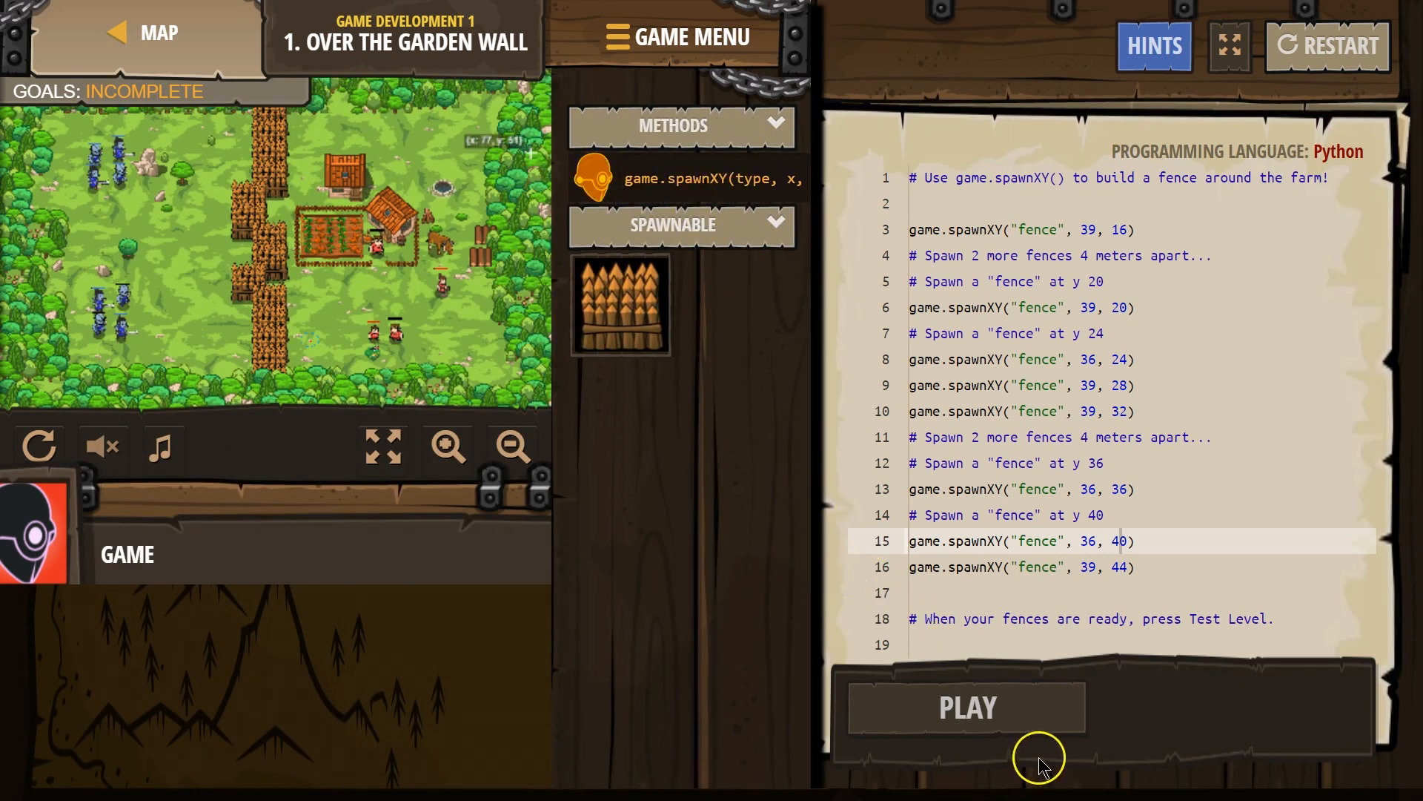
pyautogui.click(966, 707)
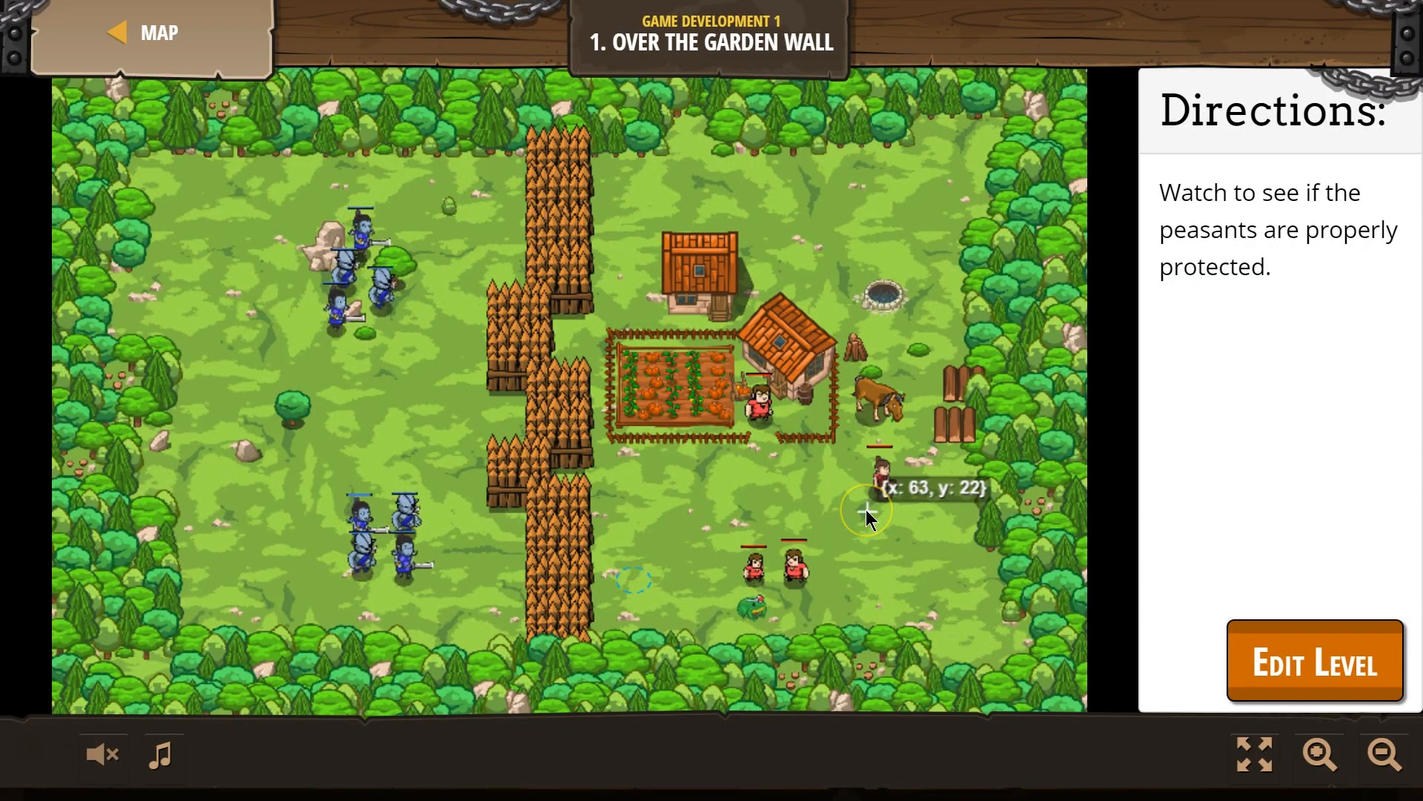